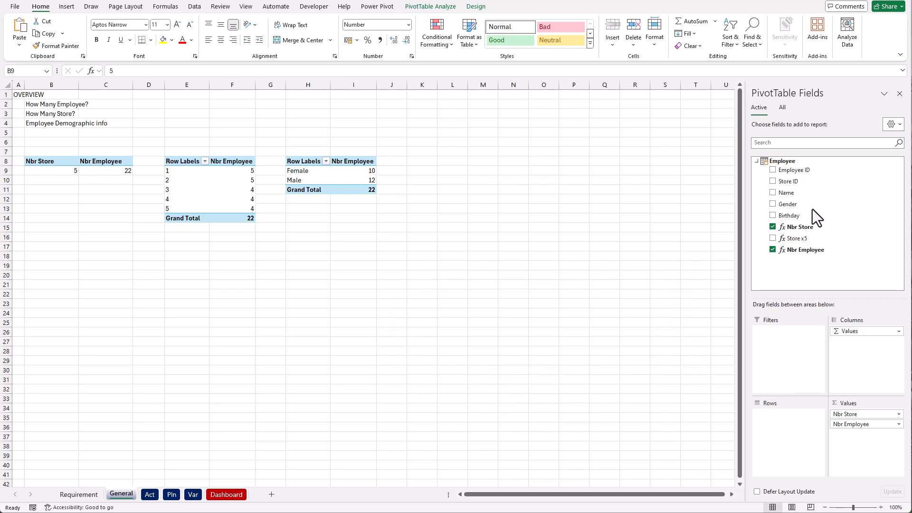
mouse_move(691, 284)
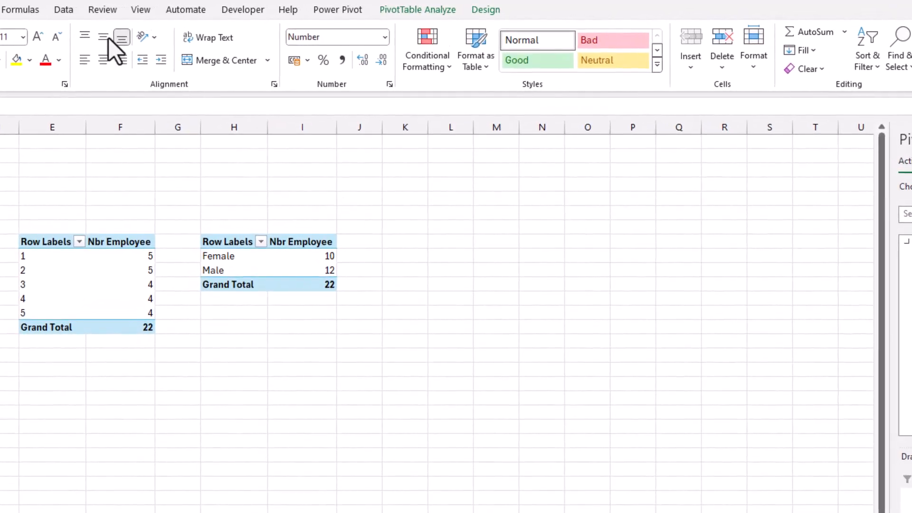
Step: Open the Data Model dropdown on Excel's Data tab
click(63, 9)
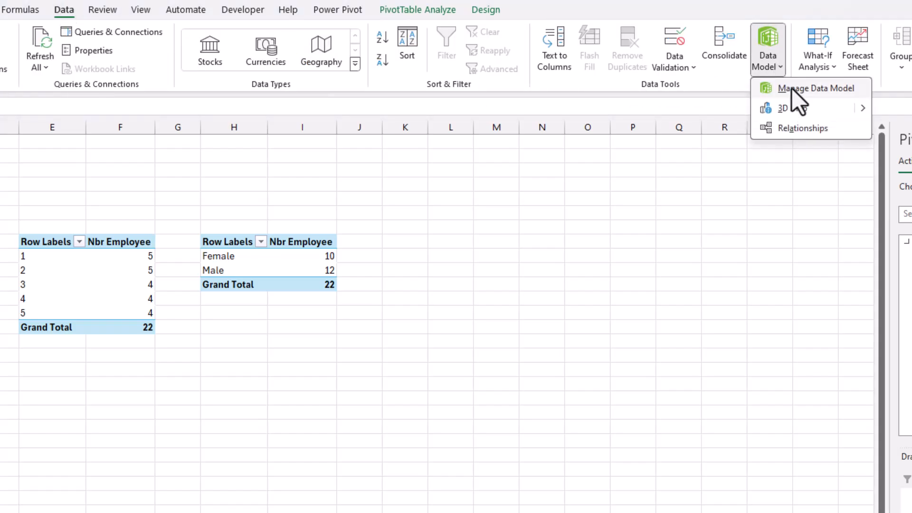
Step: Open Manage Data Model on the Employee table, glancing at the Advanced tab before returning Home
click(822, 88)
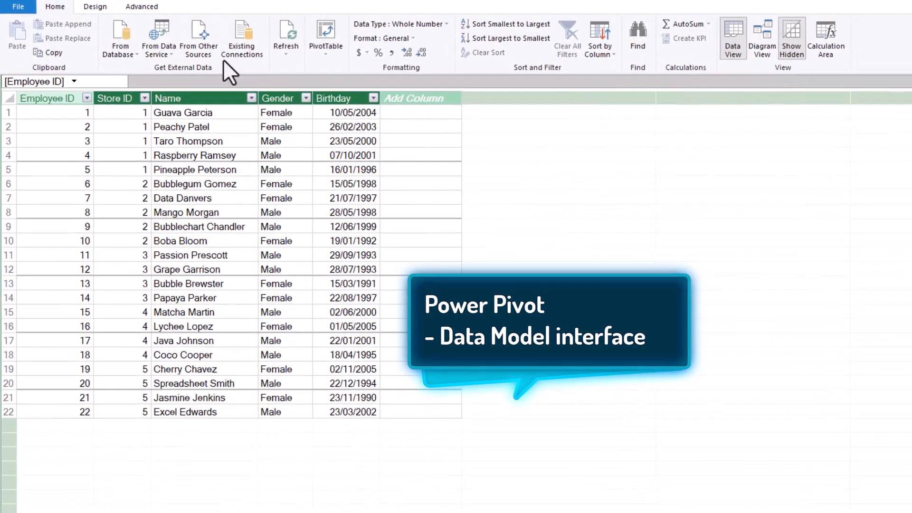
click(151, 7)
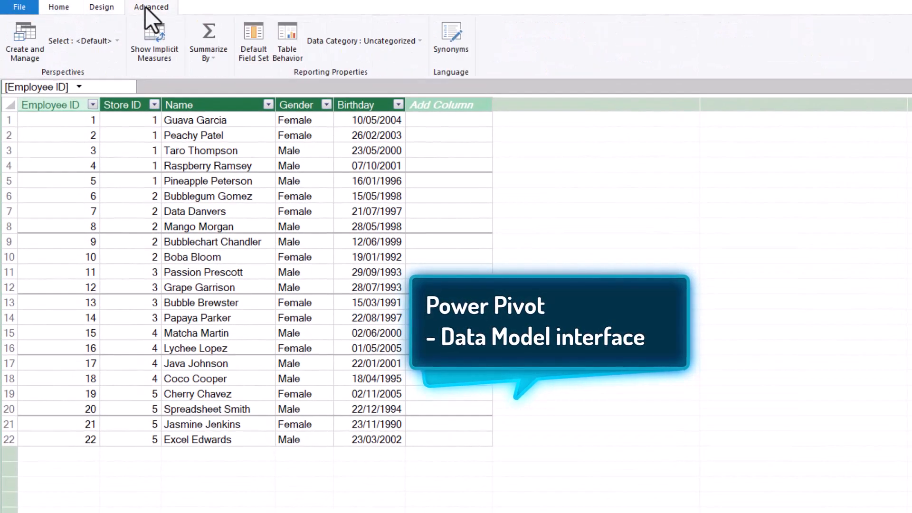
click(57, 7)
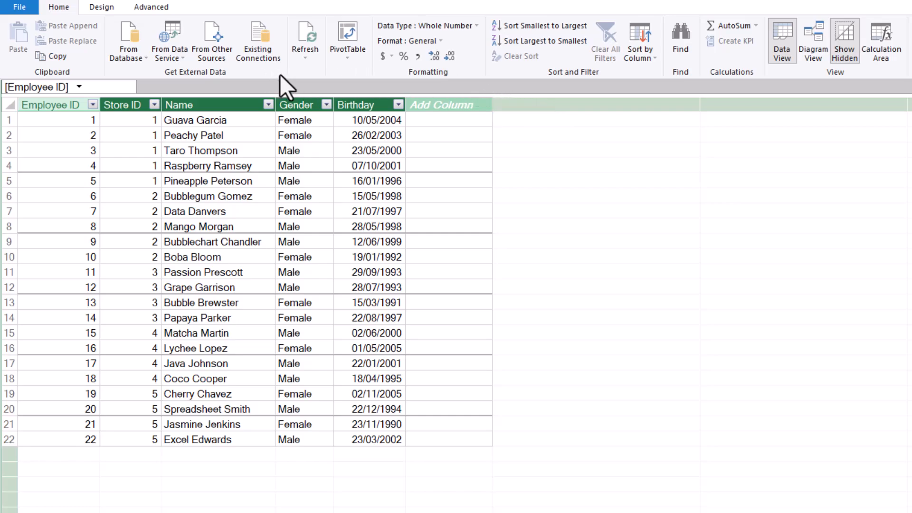
mouse_move(453, 86)
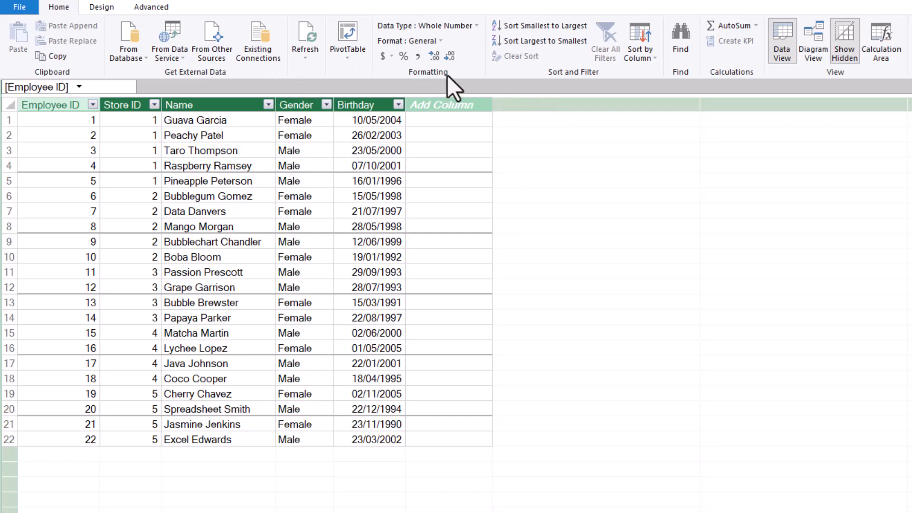
mouse_move(573, 87)
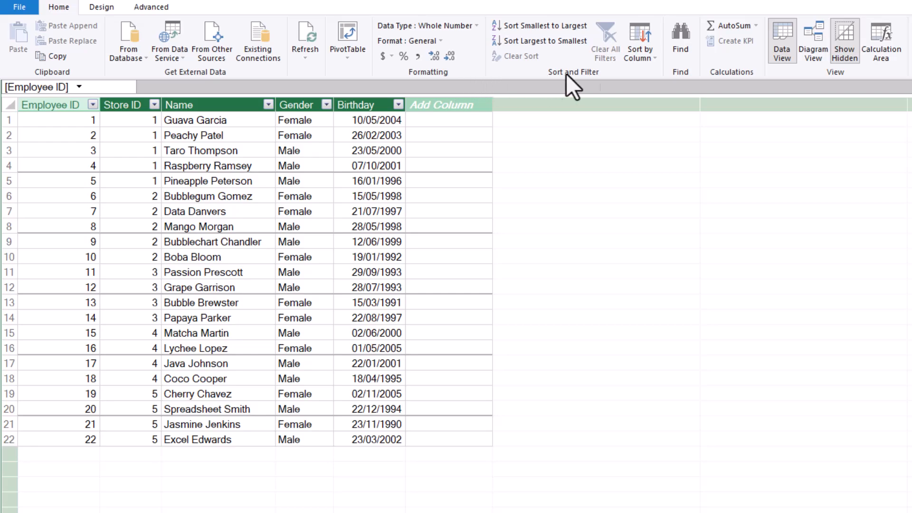
mouse_move(736, 87)
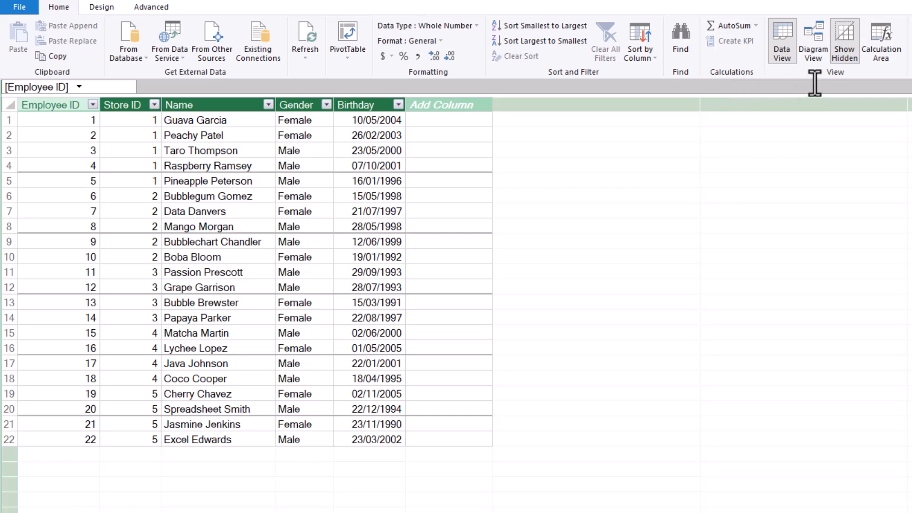
mouse_move(821, 91)
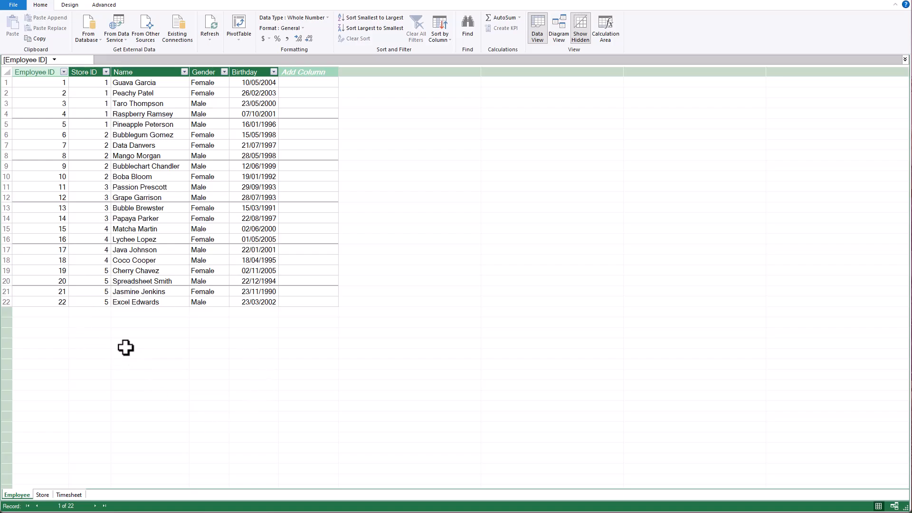
click(42, 495)
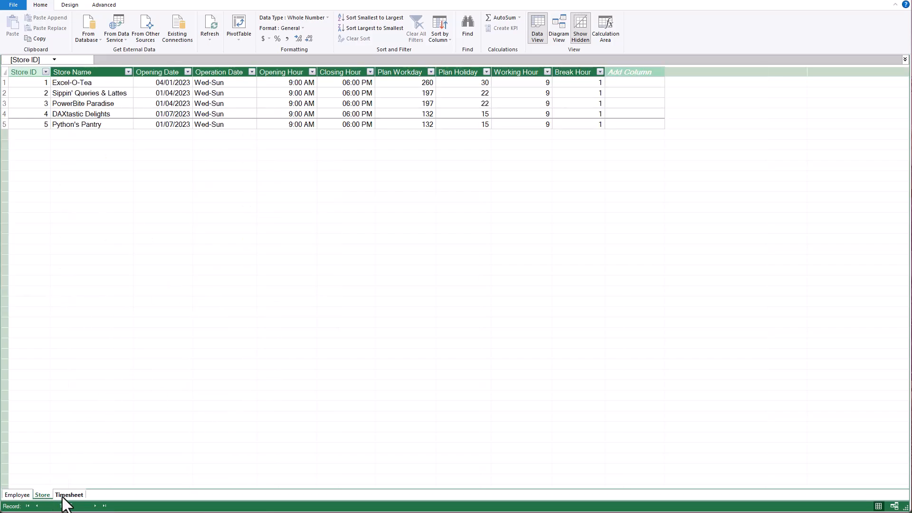
click(68, 495)
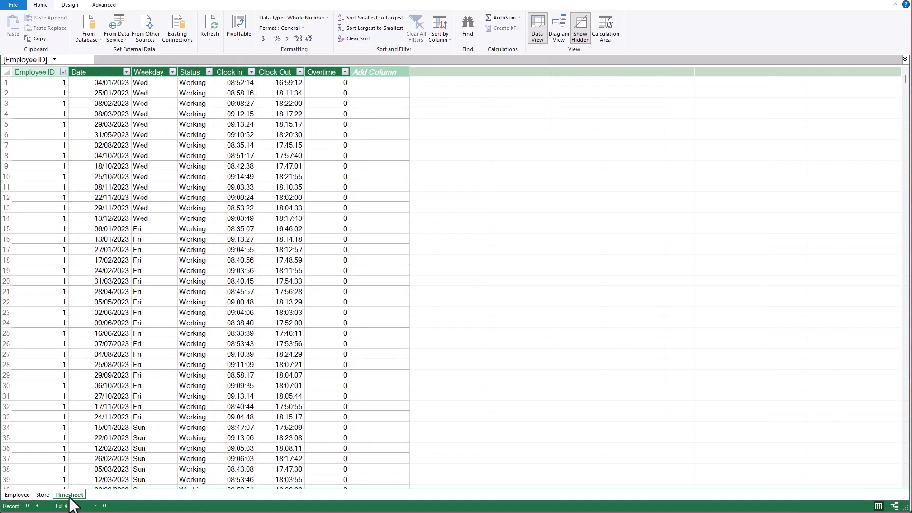
click(17, 495)
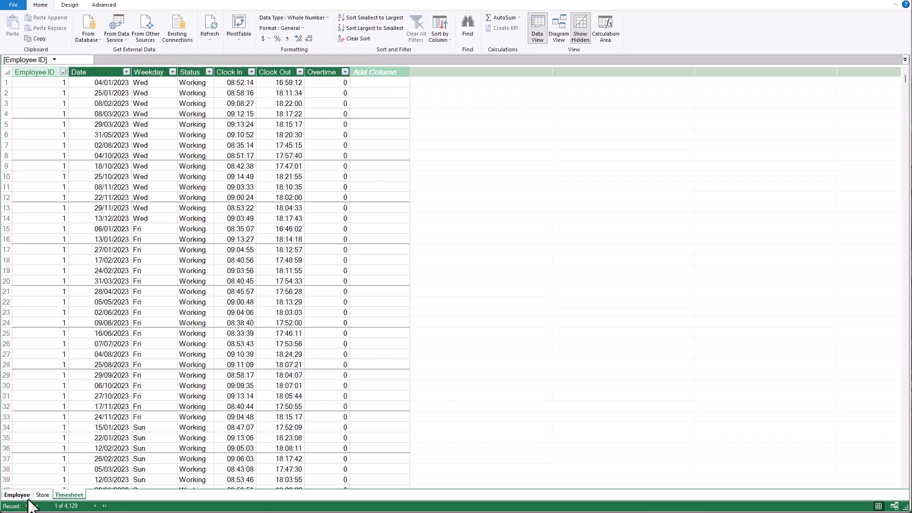
click(17, 495)
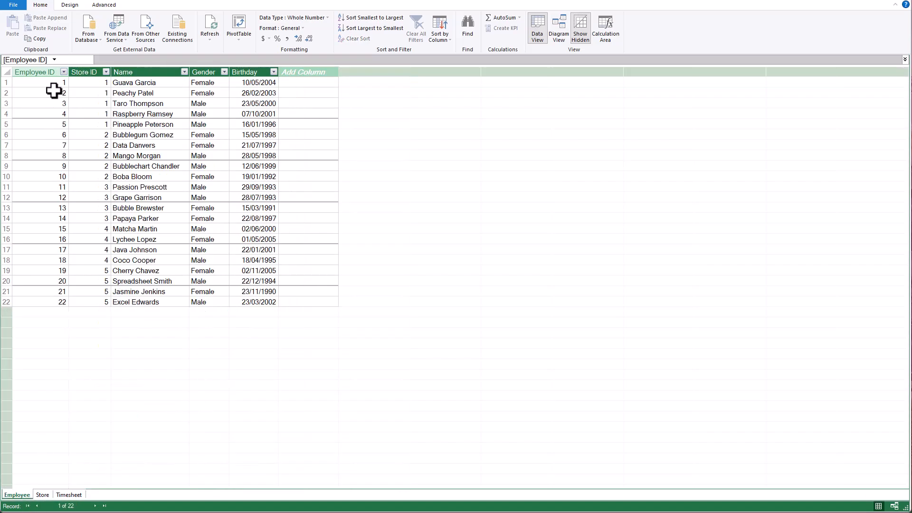
click(84, 72)
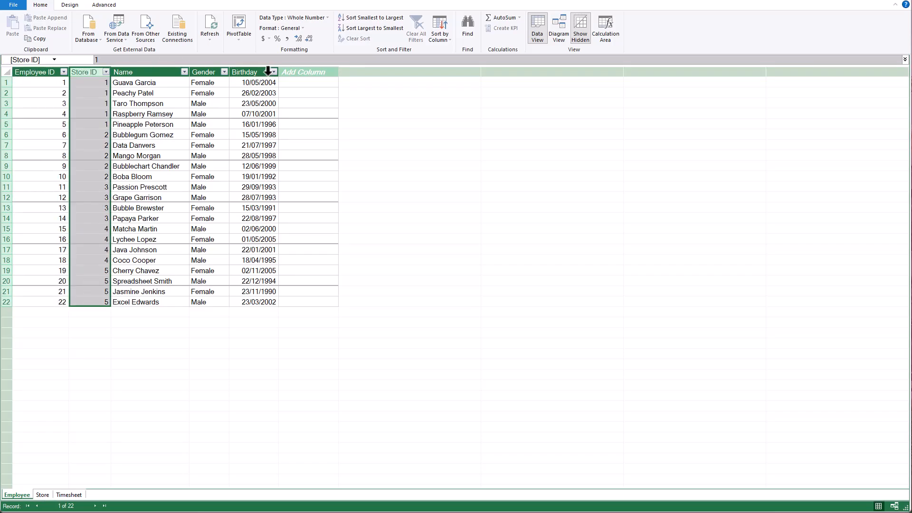
click(253, 72)
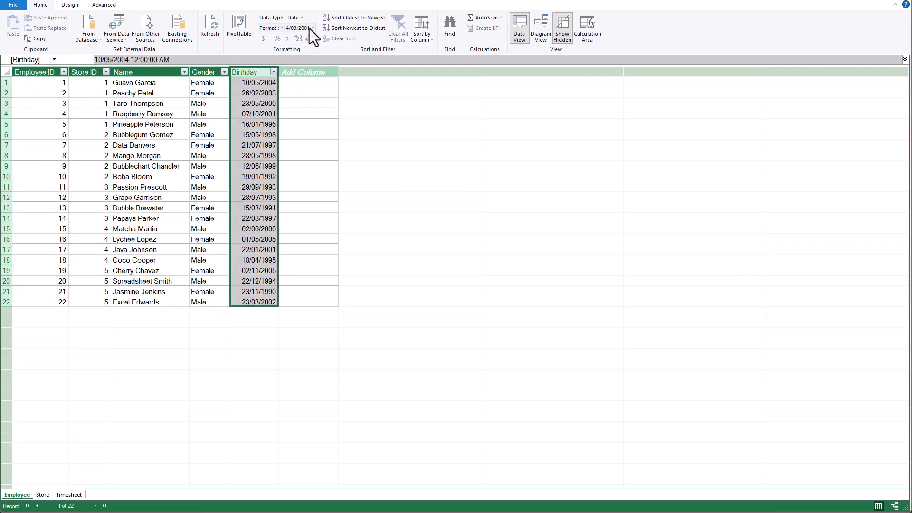
click(312, 28)
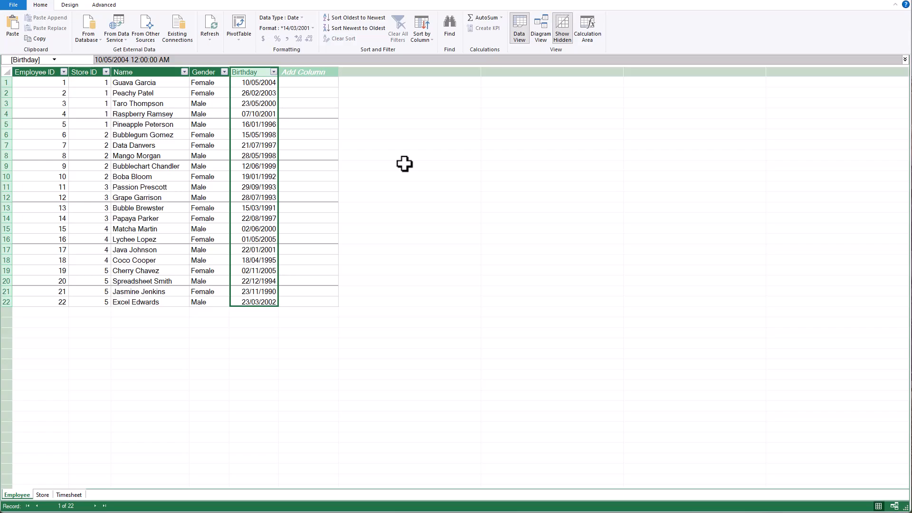
mouse_move(371, 243)
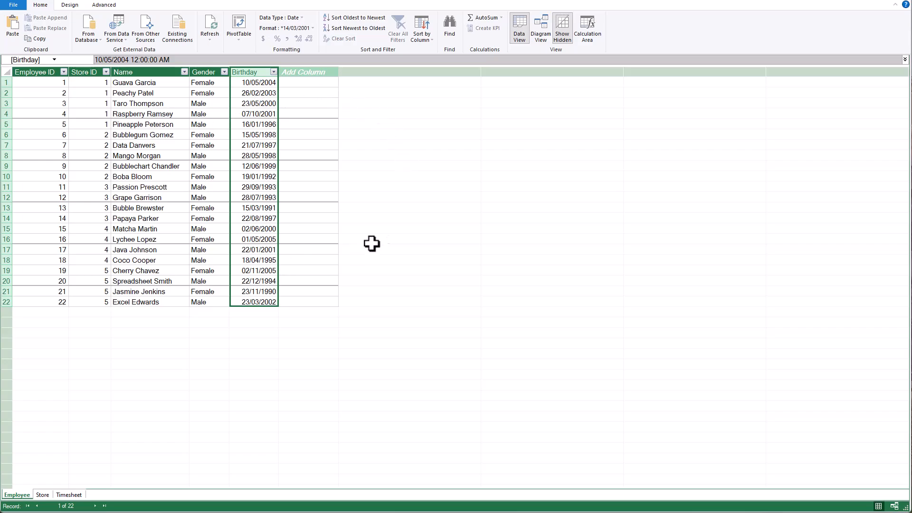
mouse_move(316, 160)
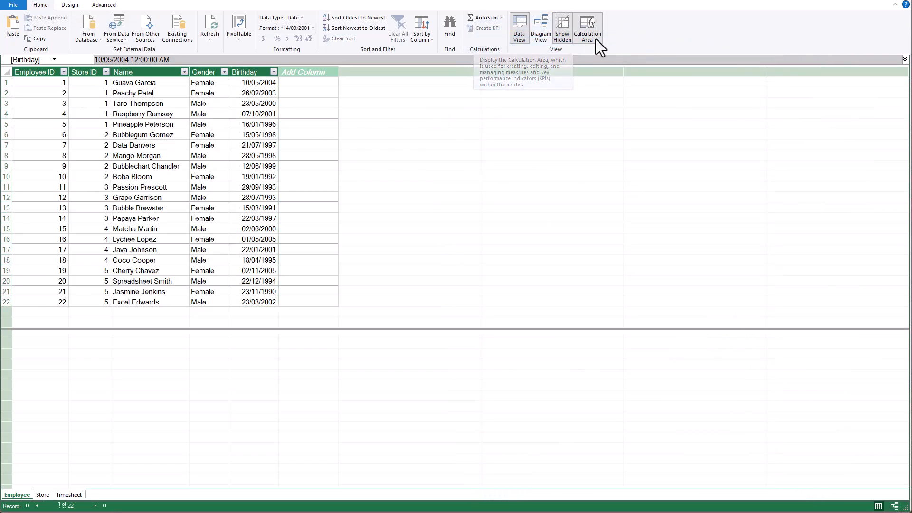
click(588, 28)
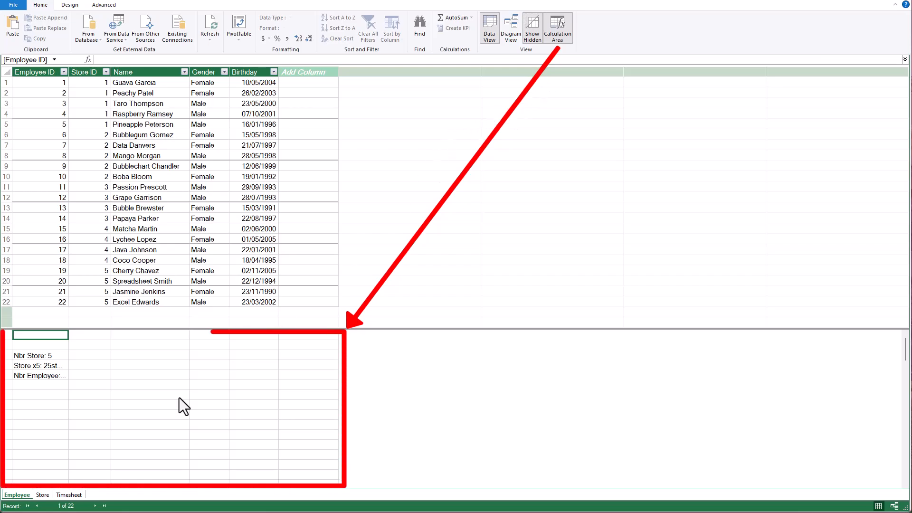
mouse_move(150, 390)
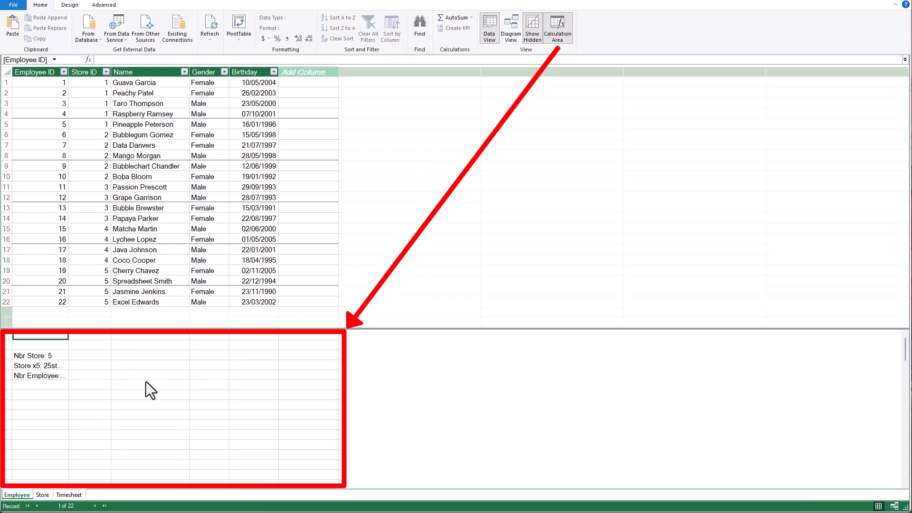
click(150, 356)
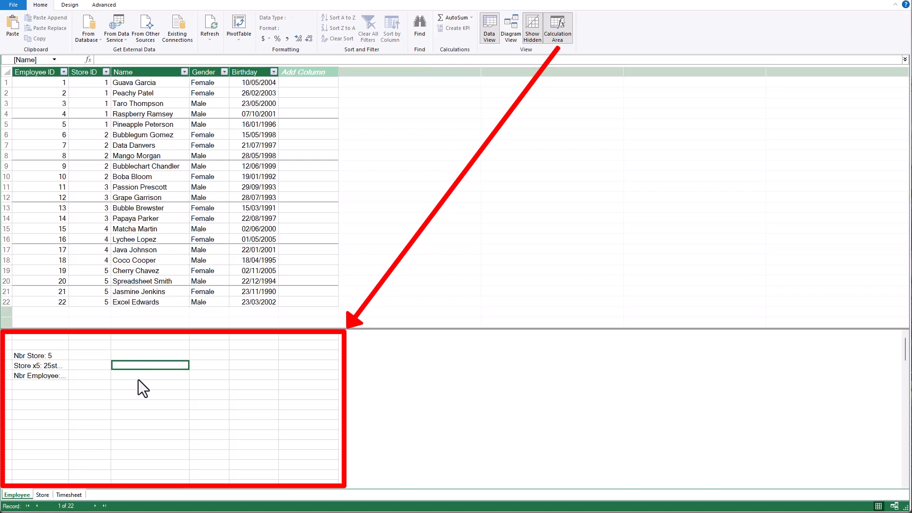
click(150, 376)
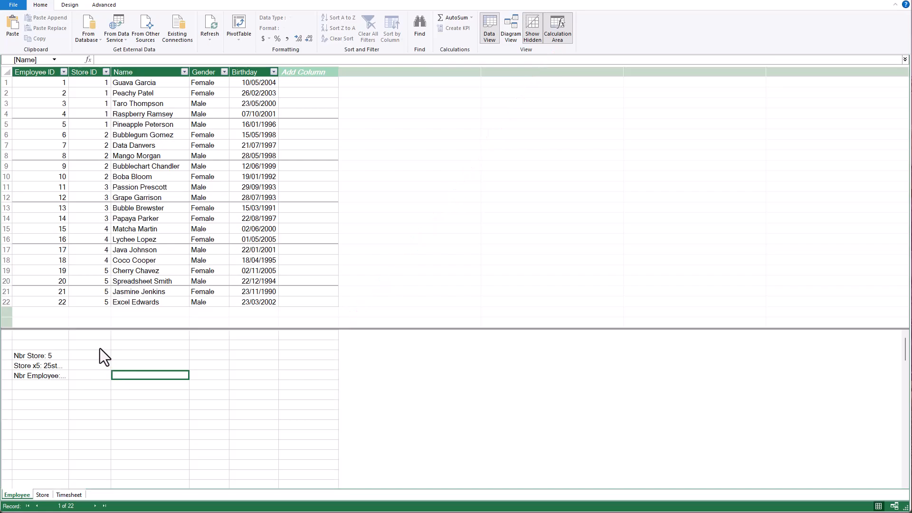
mouse_move(46, 375)
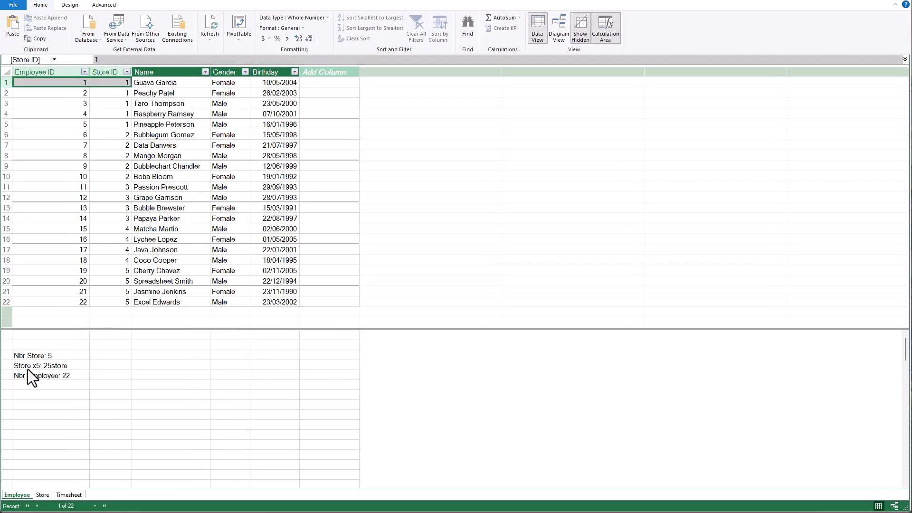
mouse_move(81, 367)
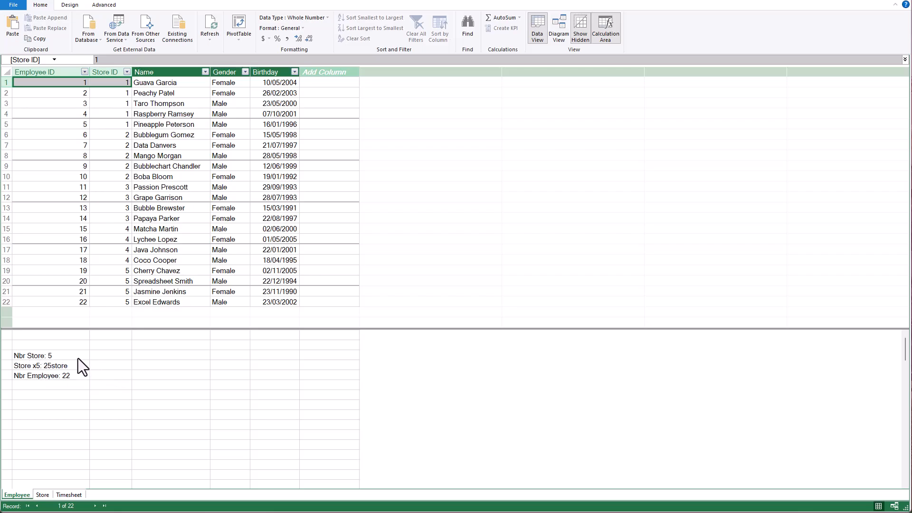
mouse_move(110, 357)
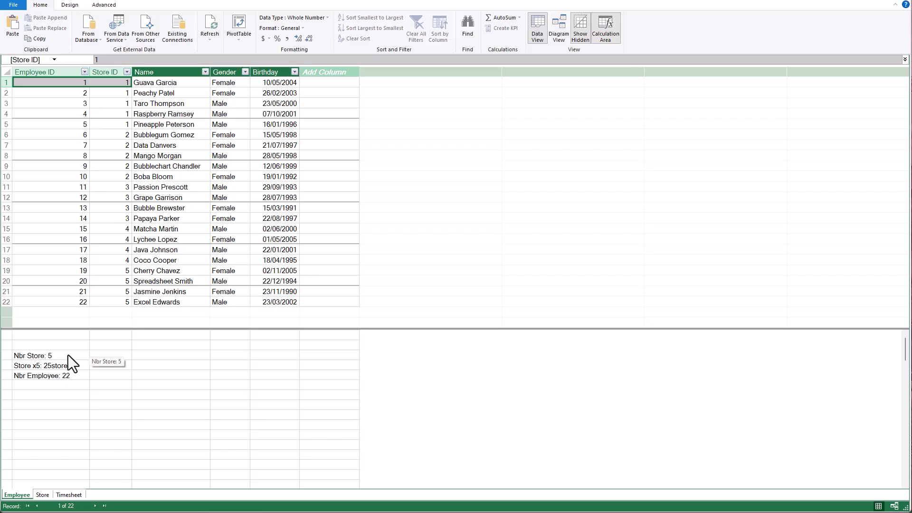
click(33, 356)
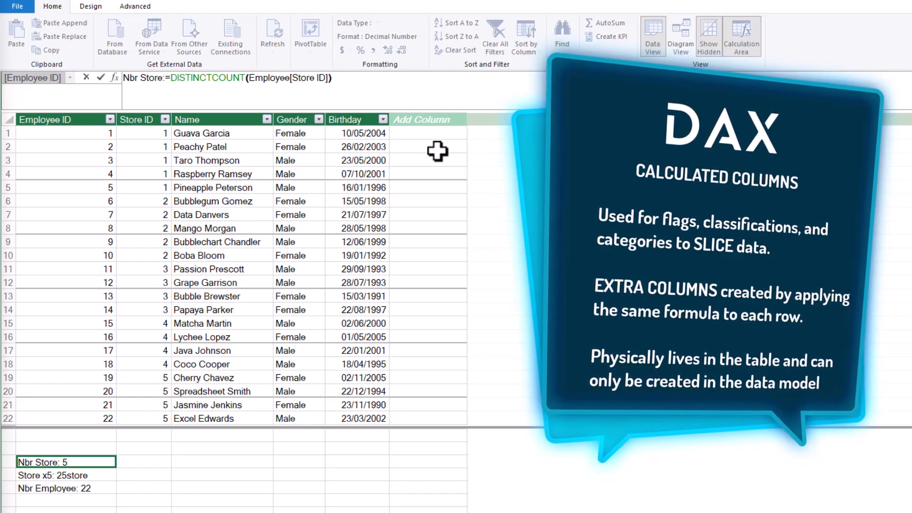
mouse_move(375, 263)
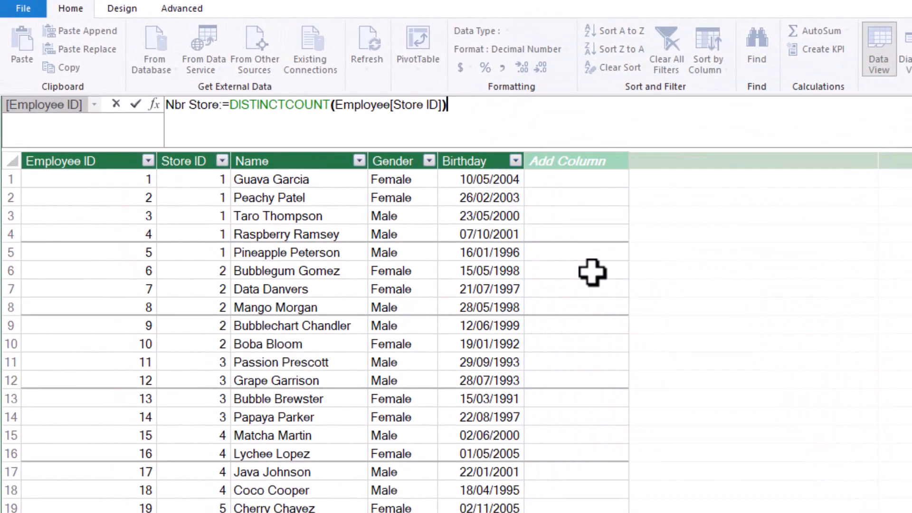
mouse_move(574, 176)
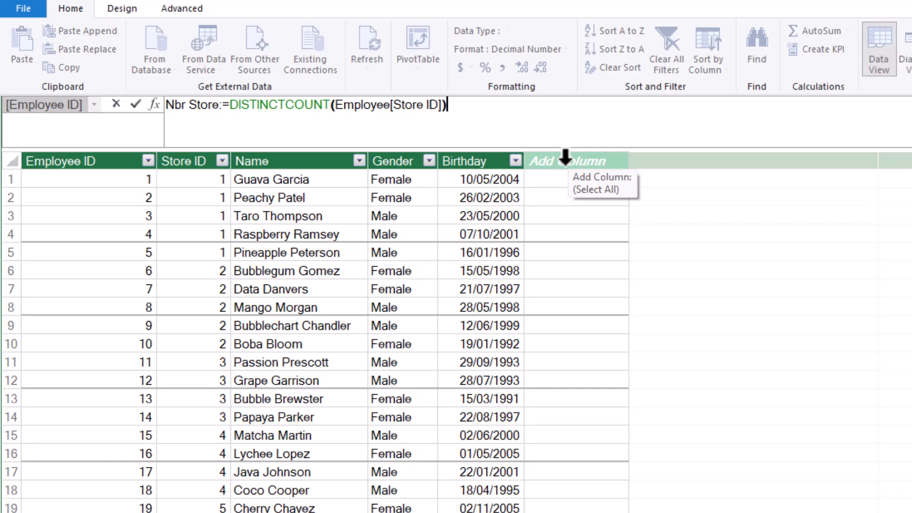
Step: Add a calculated column named Age with =YEARFRAC(TODAY(), Employee[Birthday])
click(570, 161)
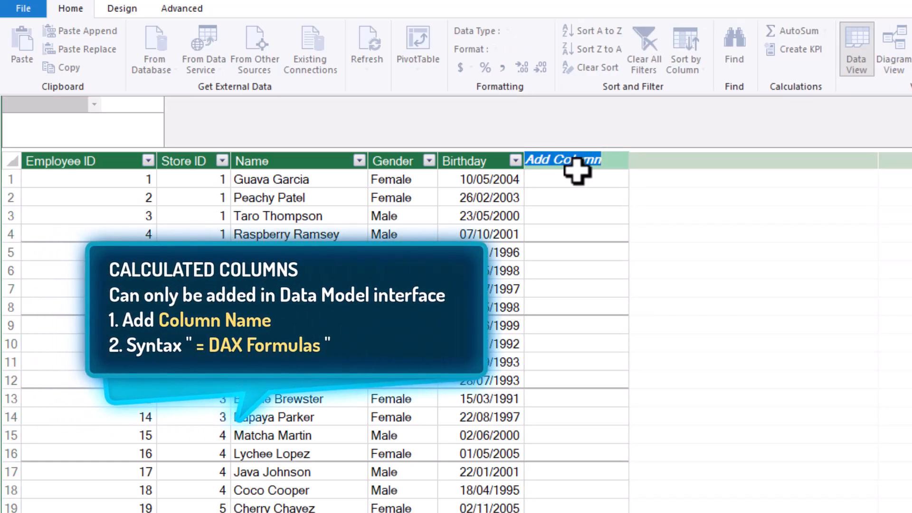
text(Age)
click(538, 122)
text(=)
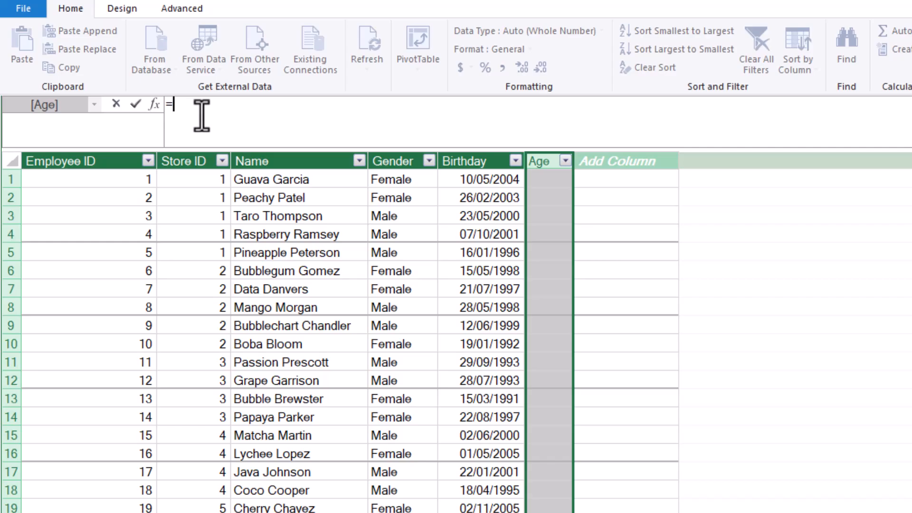
mouse_move(506, 261)
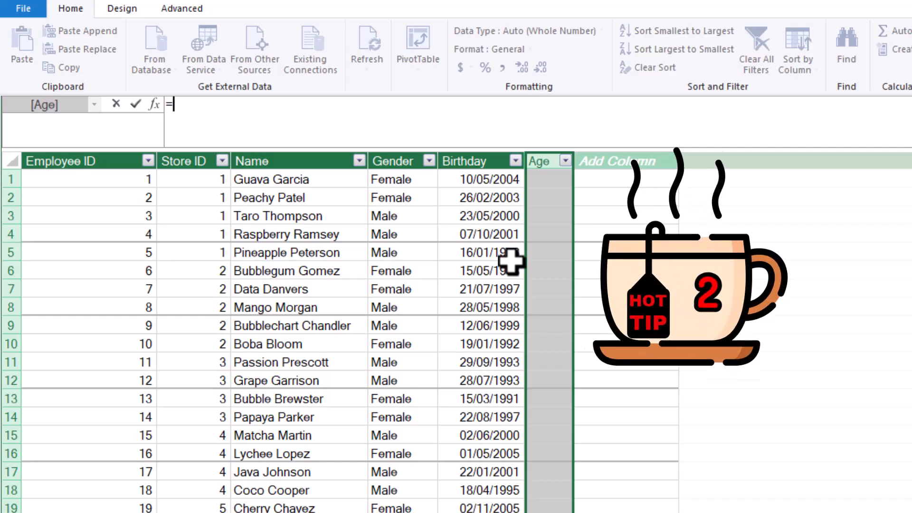
text(year)
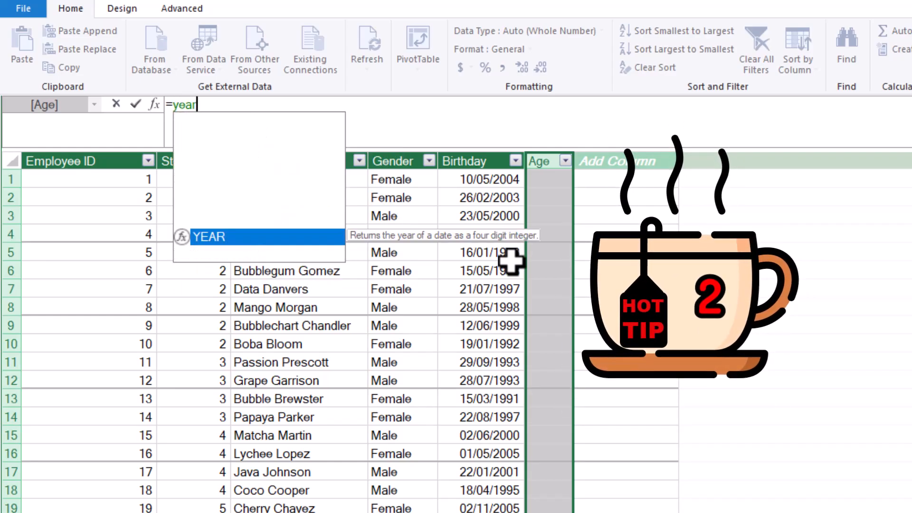
text(YEARFRAC()
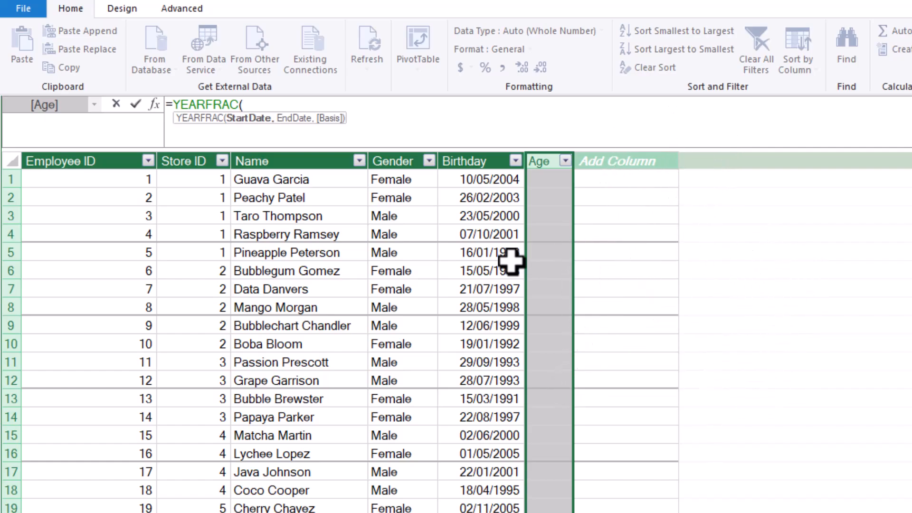
text(TODAY())
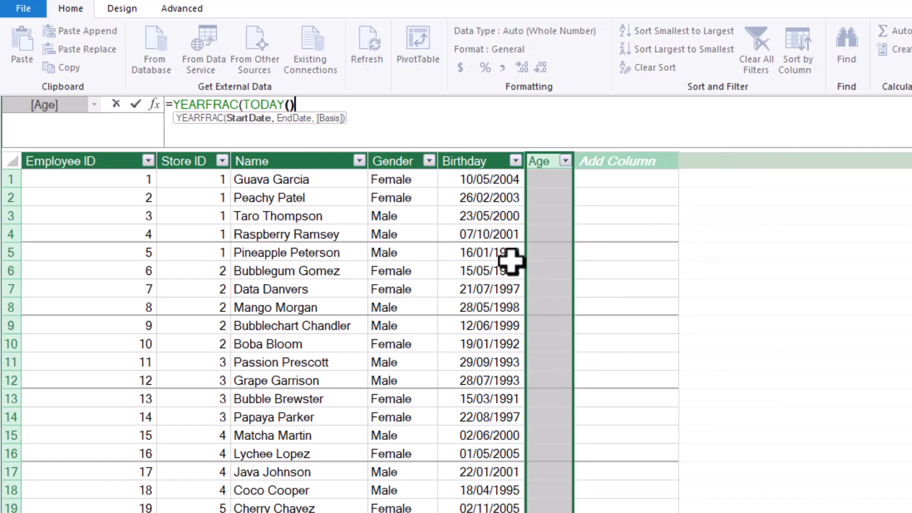
text(, bi)
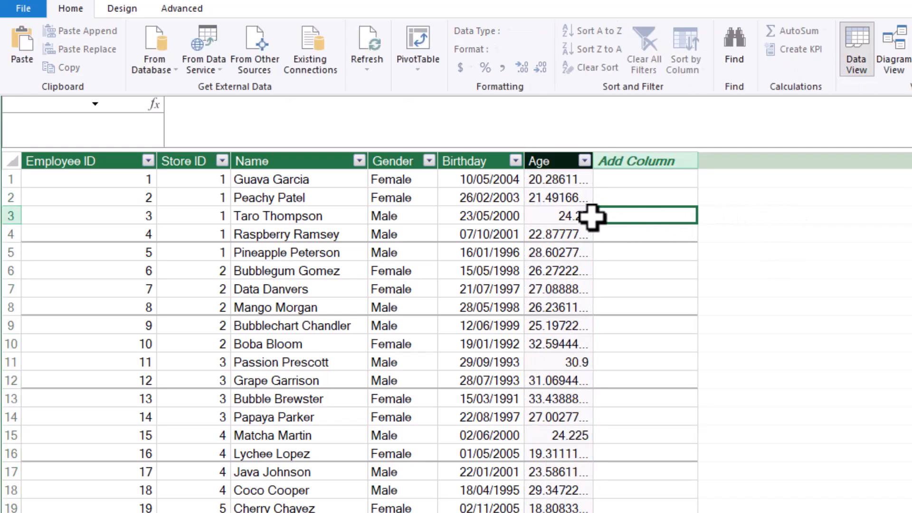
click(640, 216)
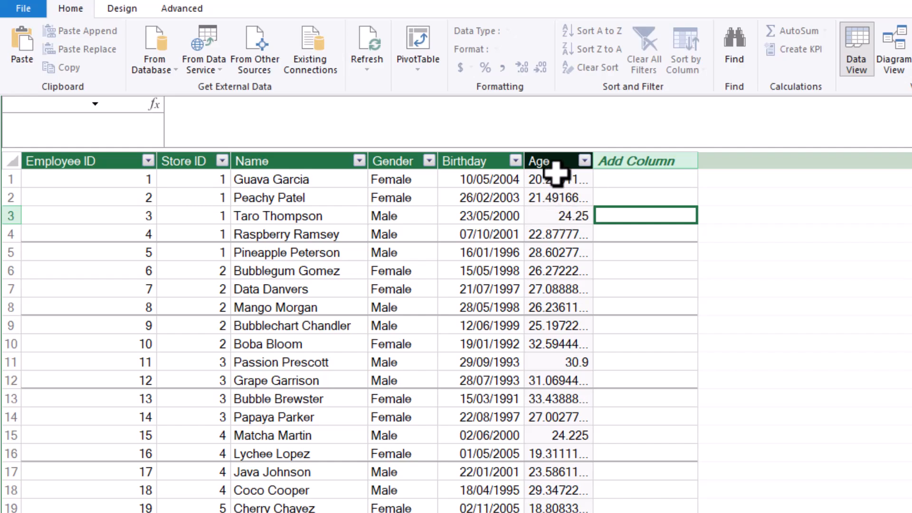
Step: Wrap the Age column's YEARFRAC formula in ROUNDDOWN(...,0) for whole-year ages
click(558, 179)
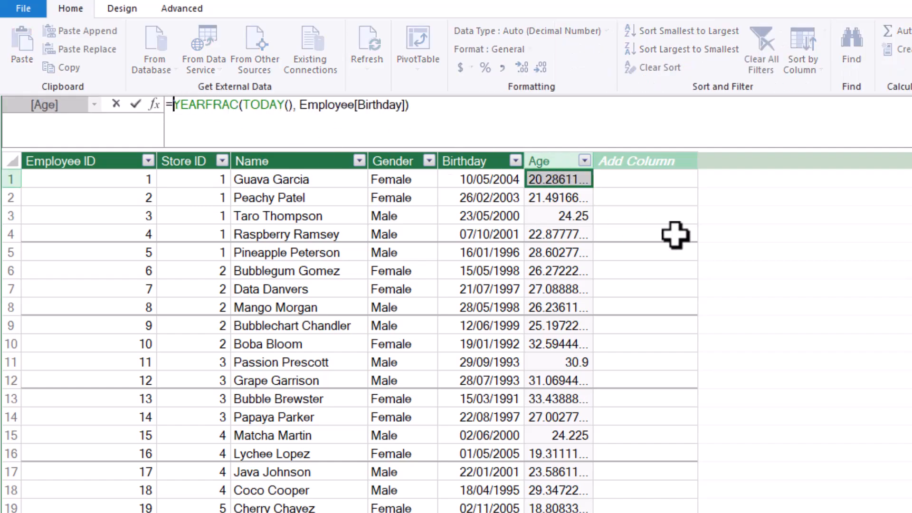
text(r)
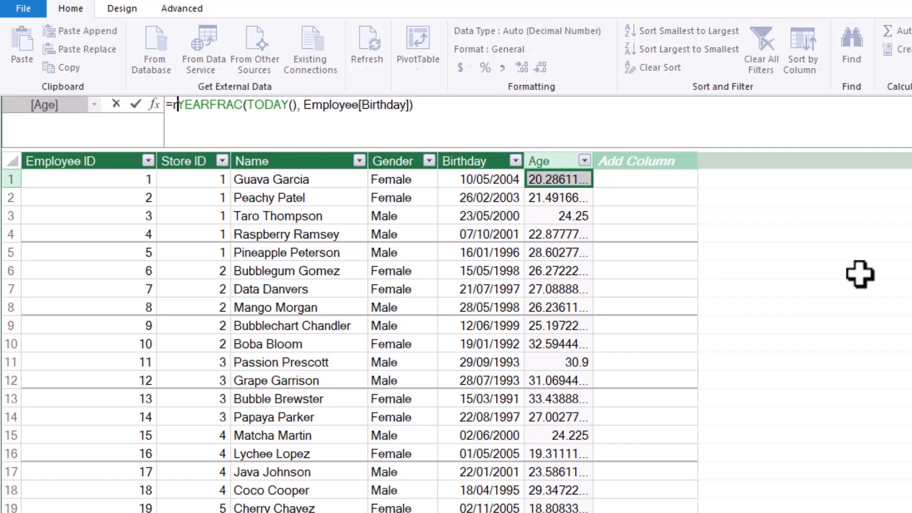
text(ROUNDDOWN()
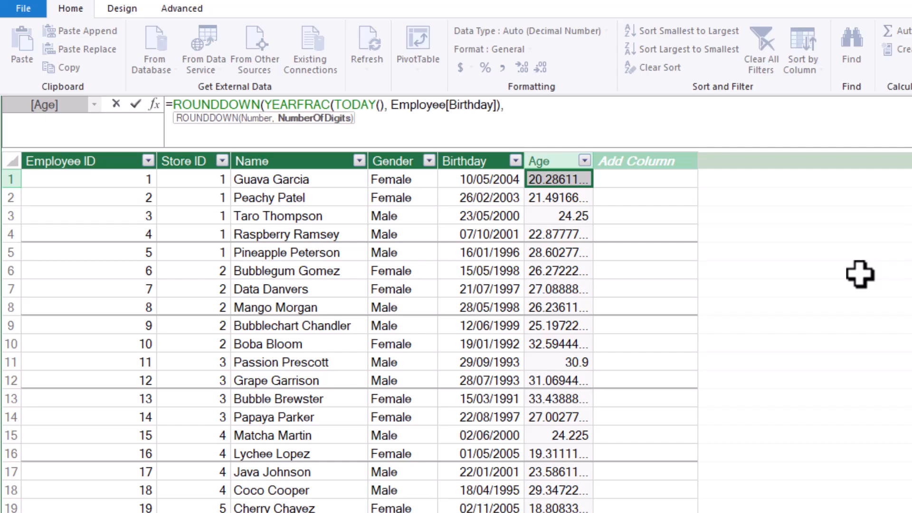
text(,0)
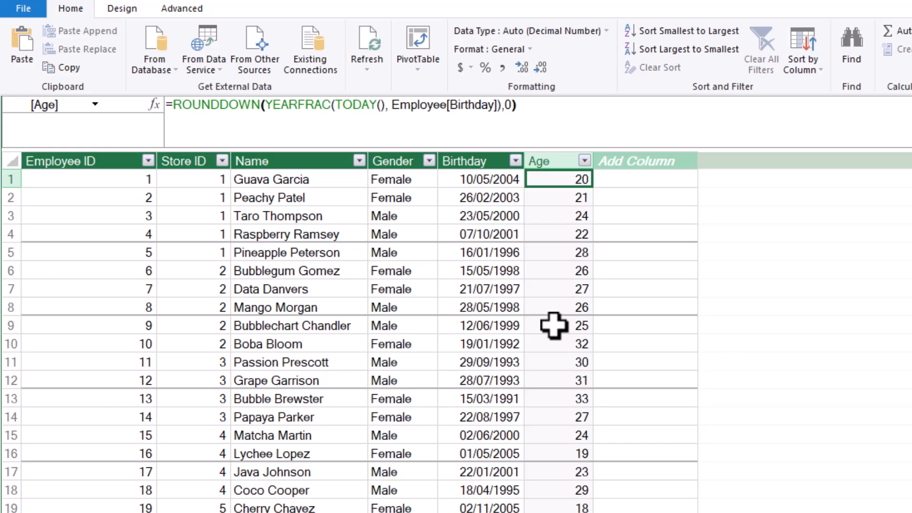
mouse_move(648, 342)
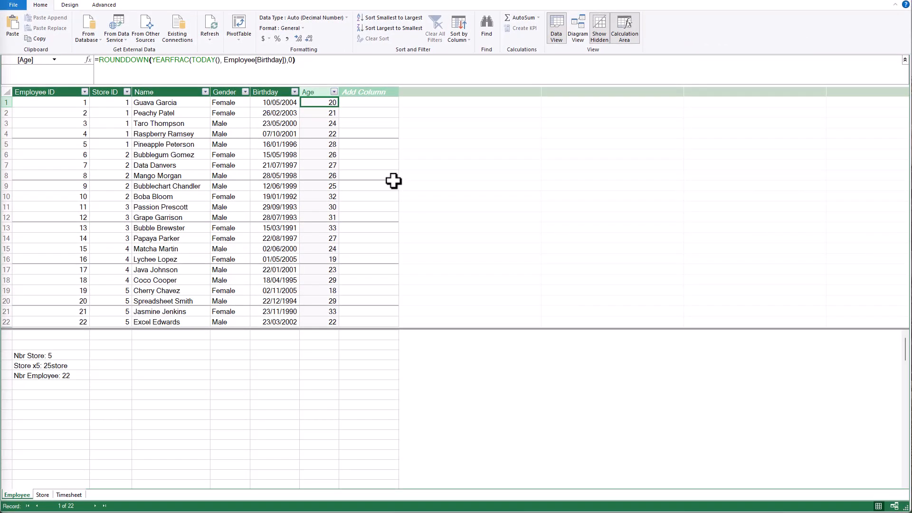
mouse_move(316, 166)
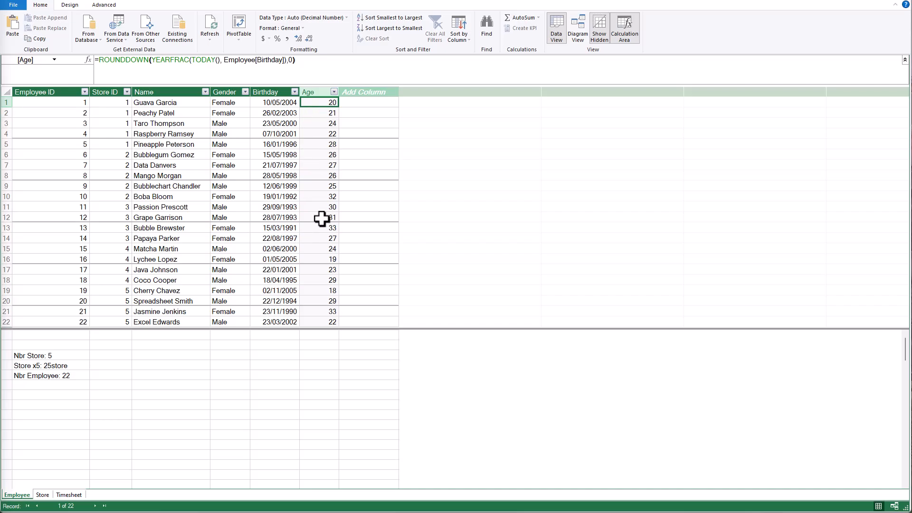
mouse_move(336, 259)
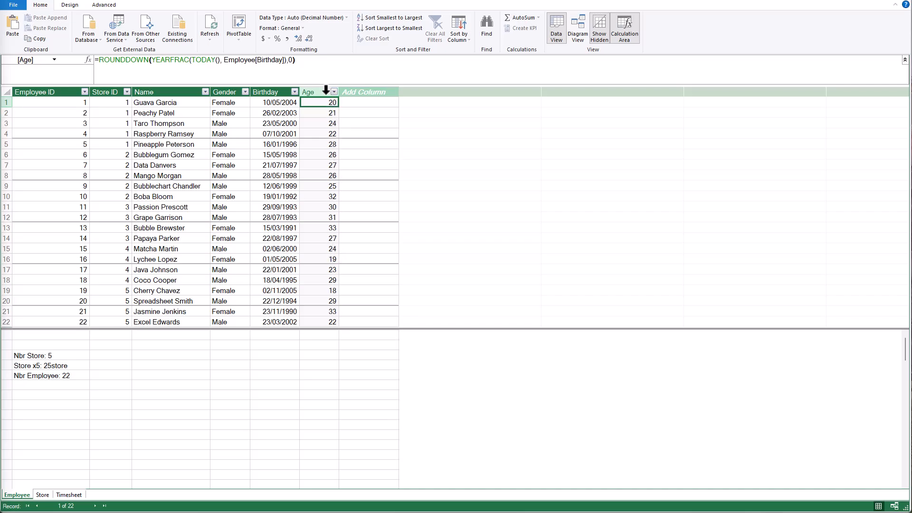
click(319, 91)
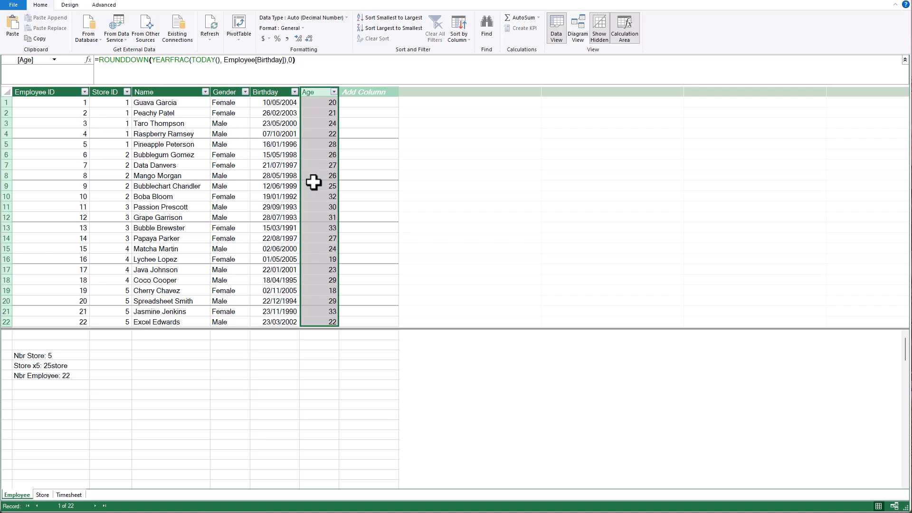
mouse_move(309, 259)
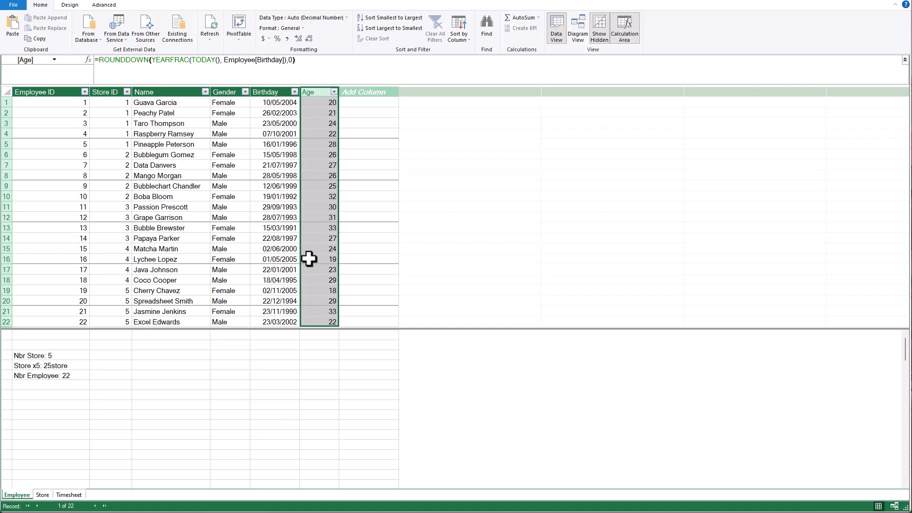
mouse_move(66, 398)
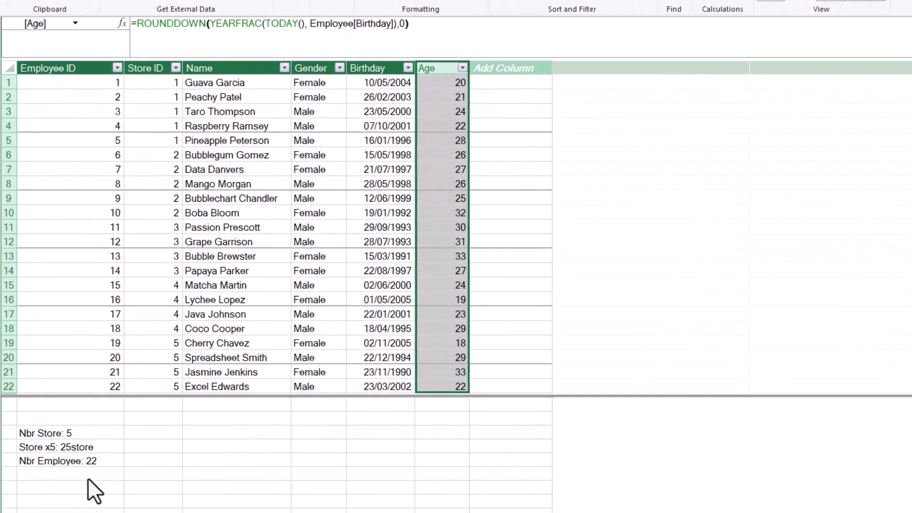
Step: Enter Avg Age:=ROUNDDOWN(AVERAGE(Employee[Age]),0) in an empty calculation-area cell
click(70, 477)
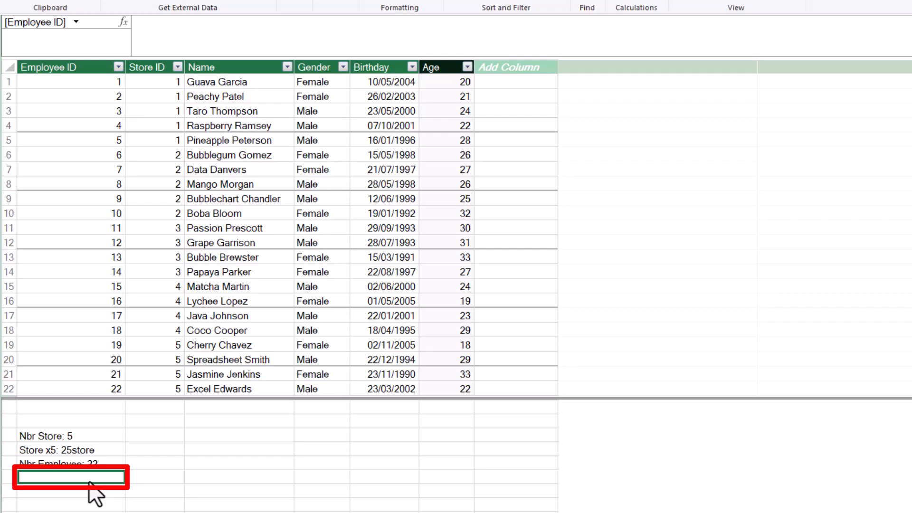
text(Avg Age)
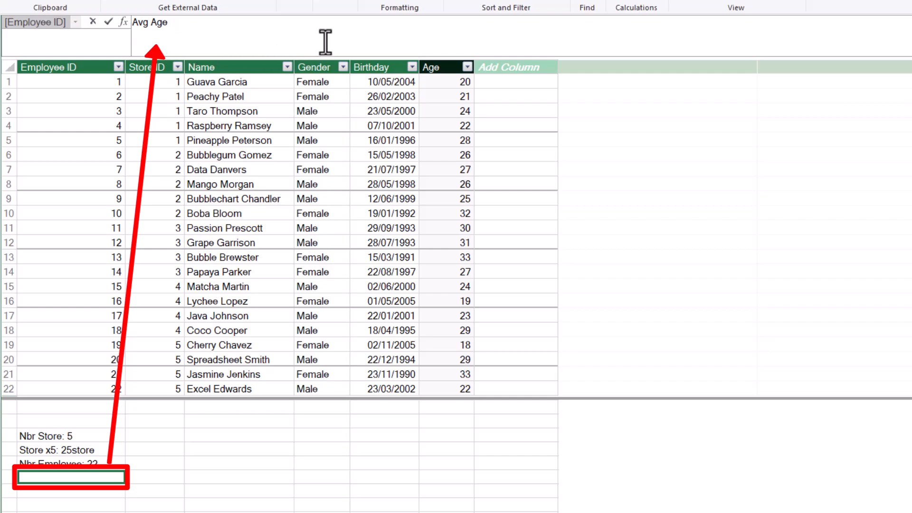
text(:=)
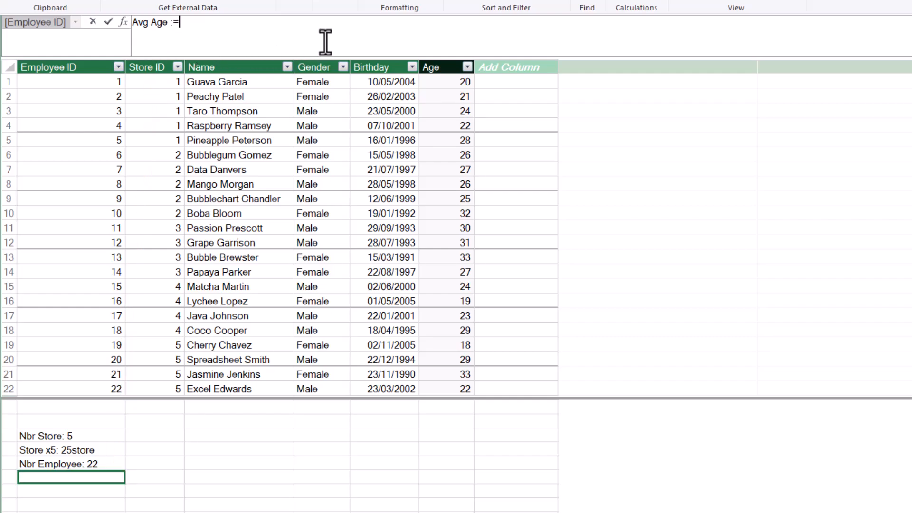
text(ave)
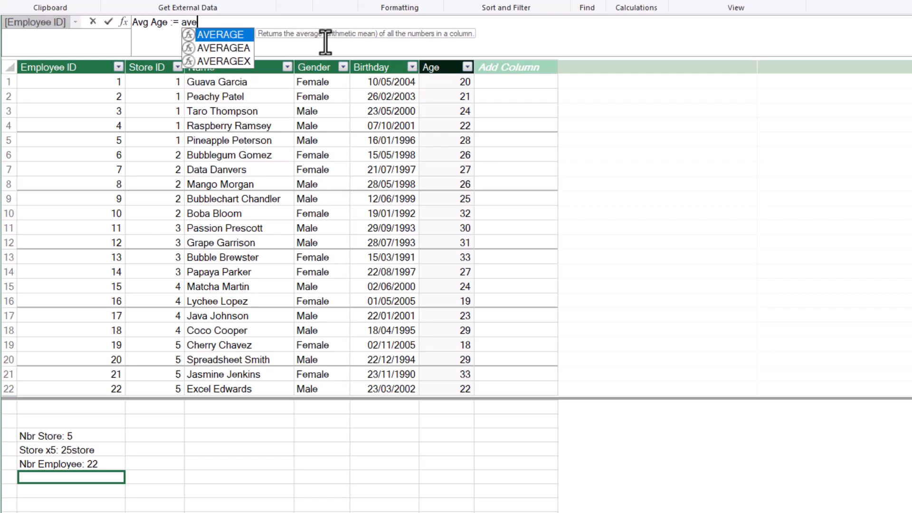
key(Tab)
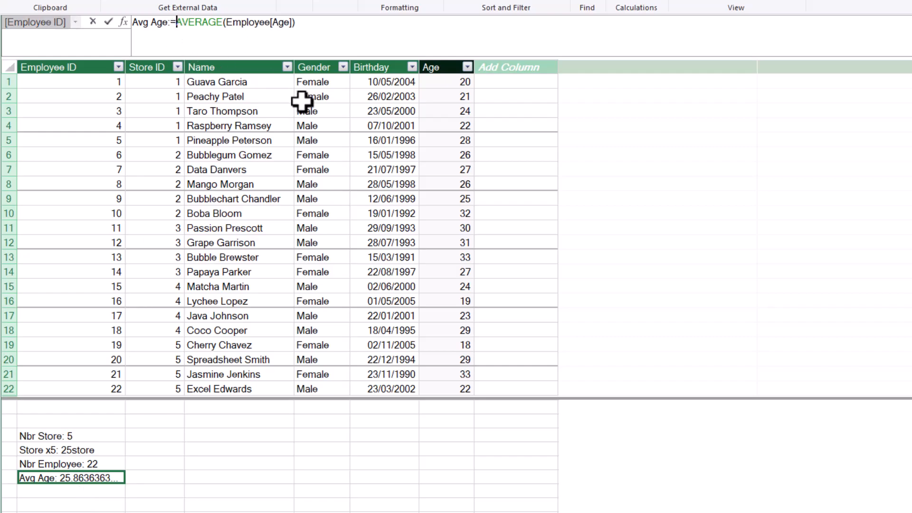
text(ROUNDDOWN()
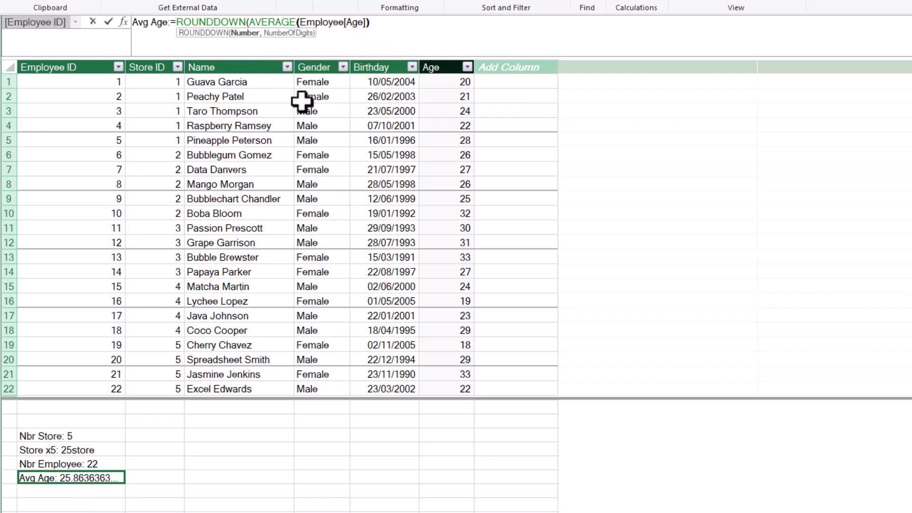
text(,0)
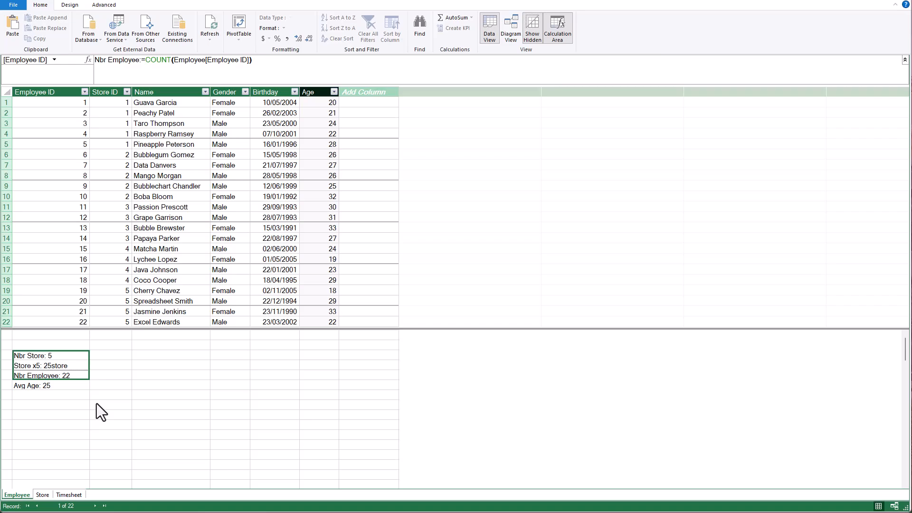
click(51, 385)
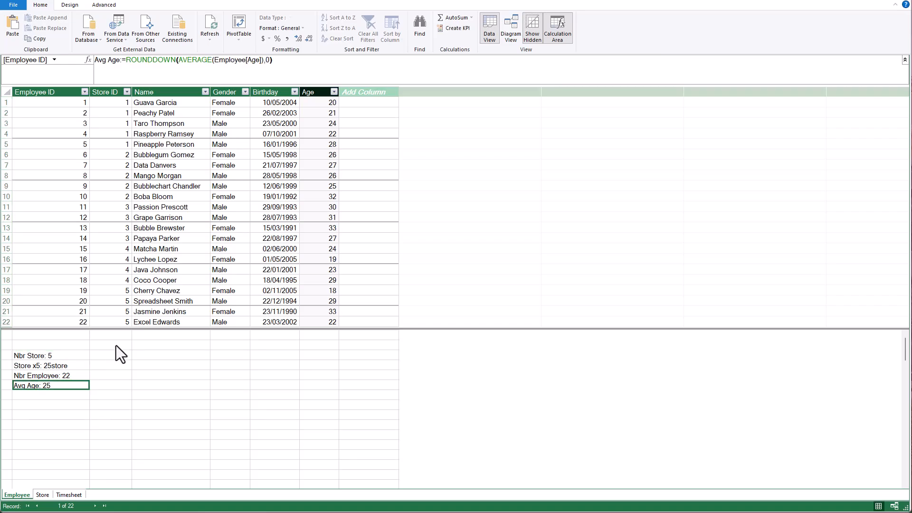
mouse_move(124, 360)
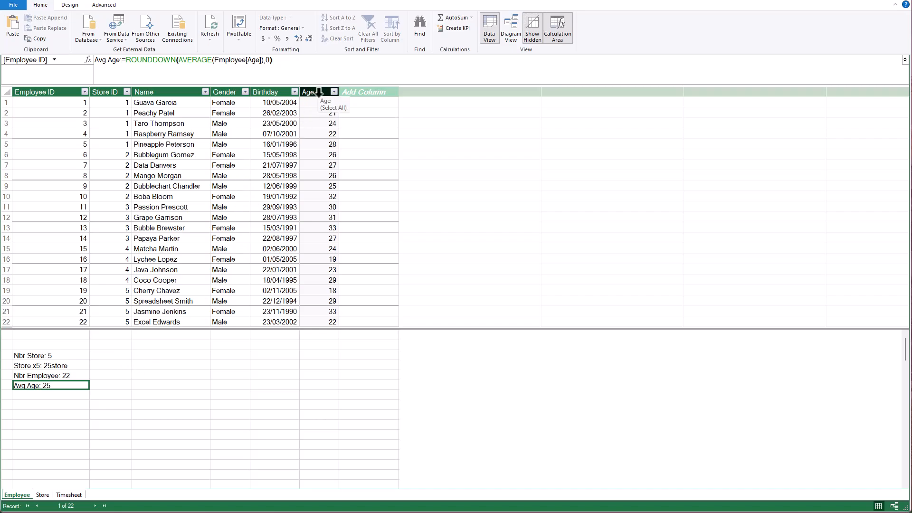
click(308, 91)
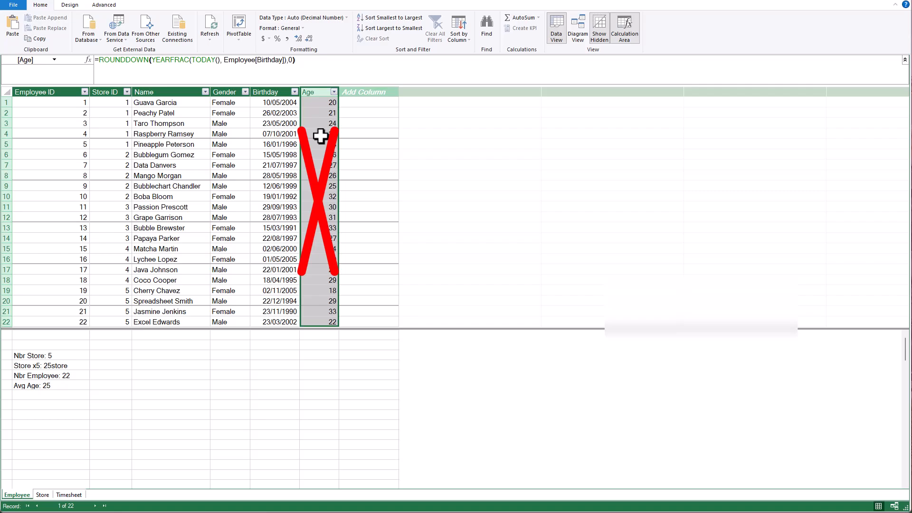
click(51, 386)
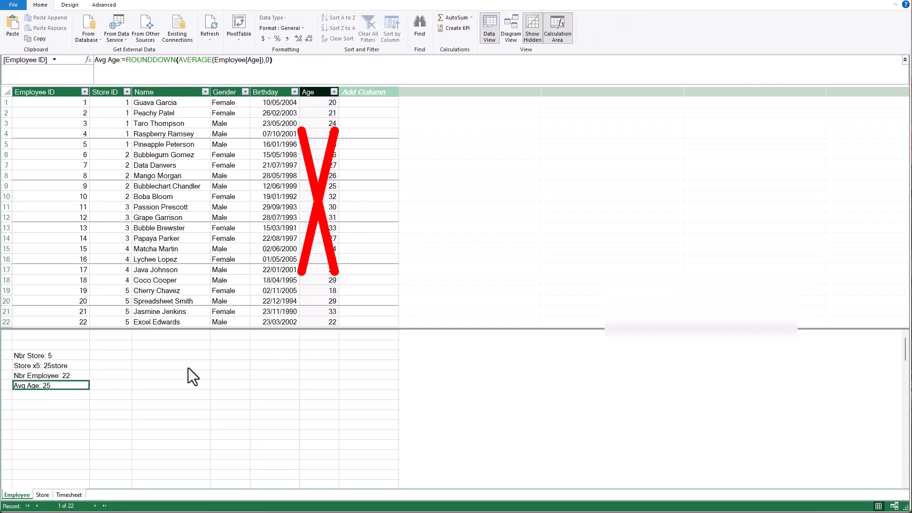
mouse_move(186, 381)
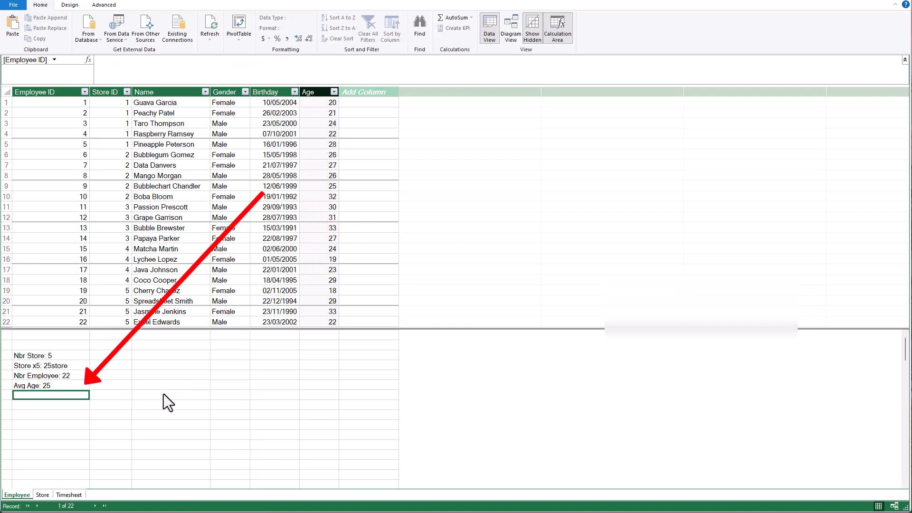
mouse_move(285, 82)
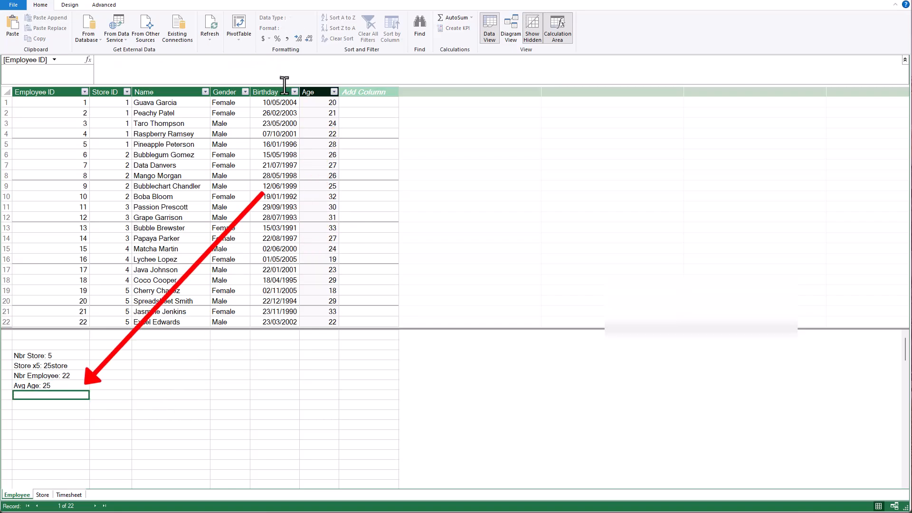
click(266, 91)
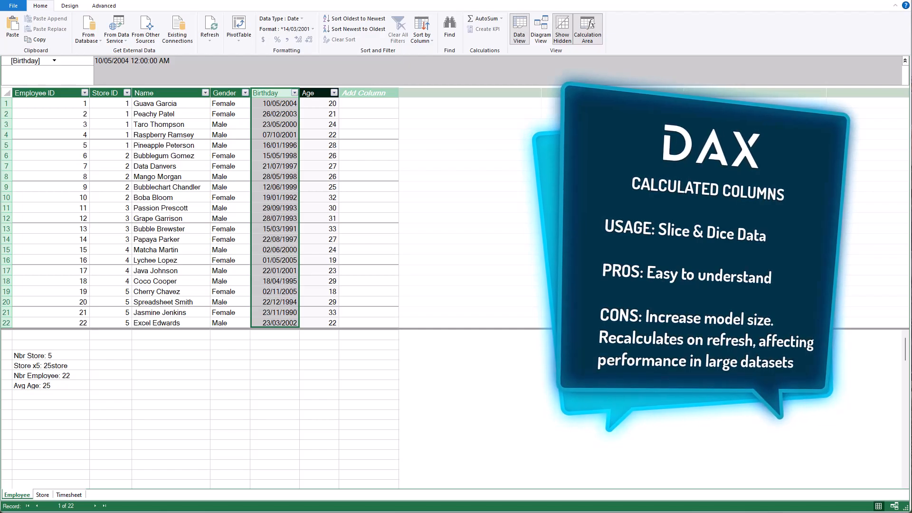
click(308, 92)
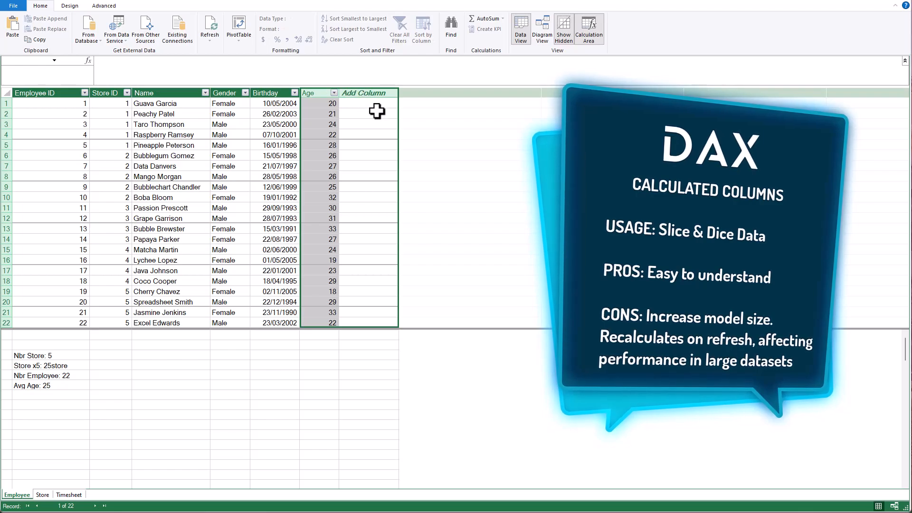
mouse_move(416, 119)
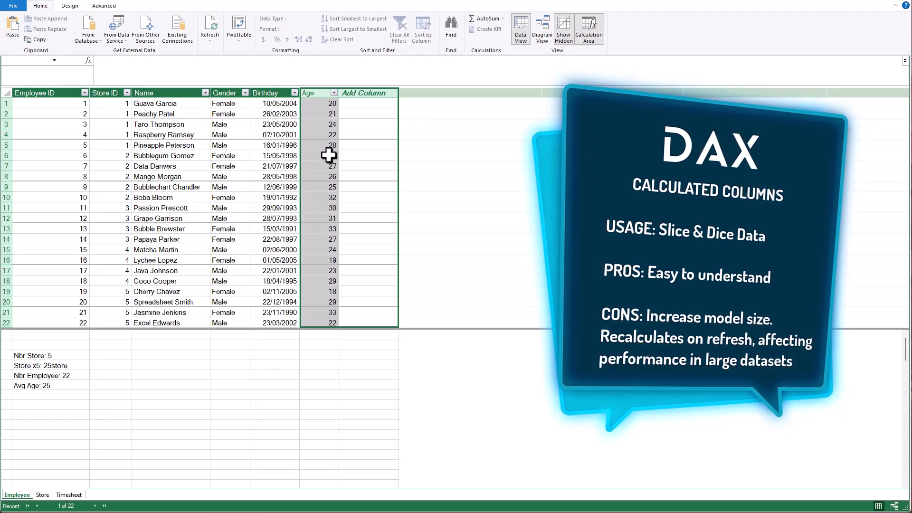
mouse_move(351, 158)
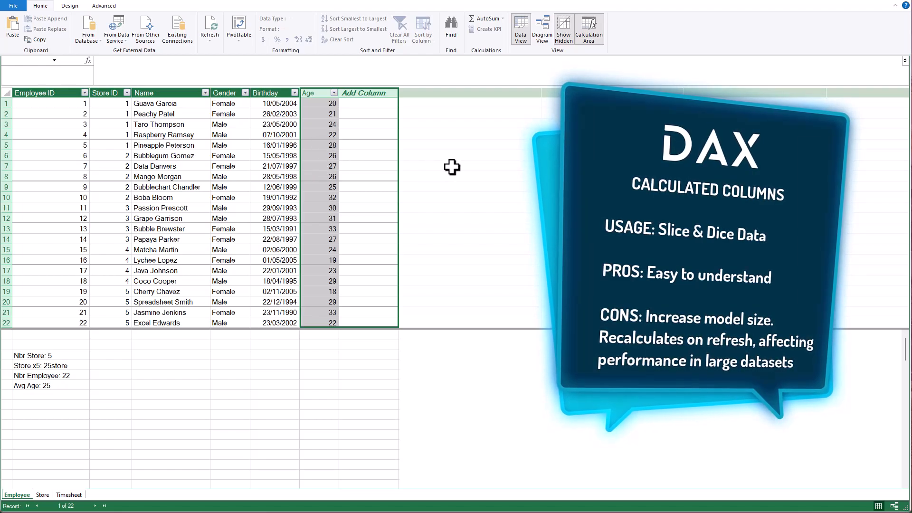
mouse_move(316, 121)
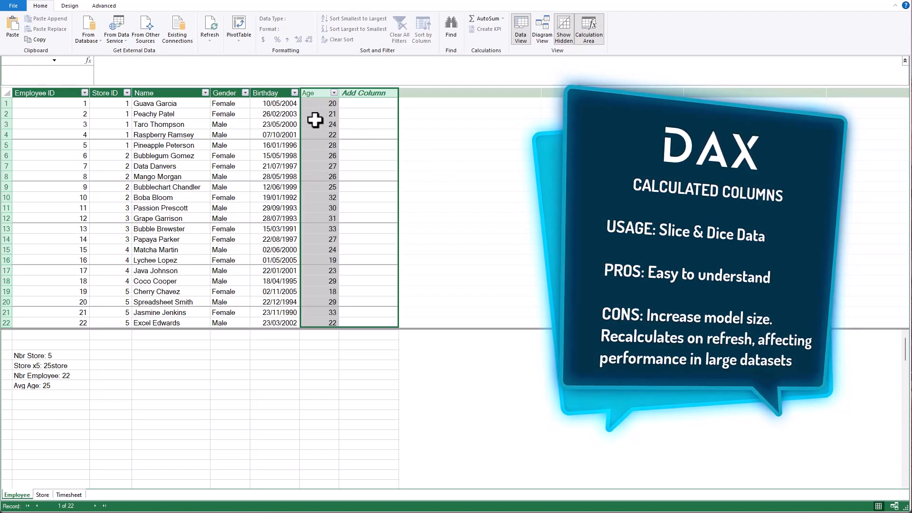
click(318, 156)
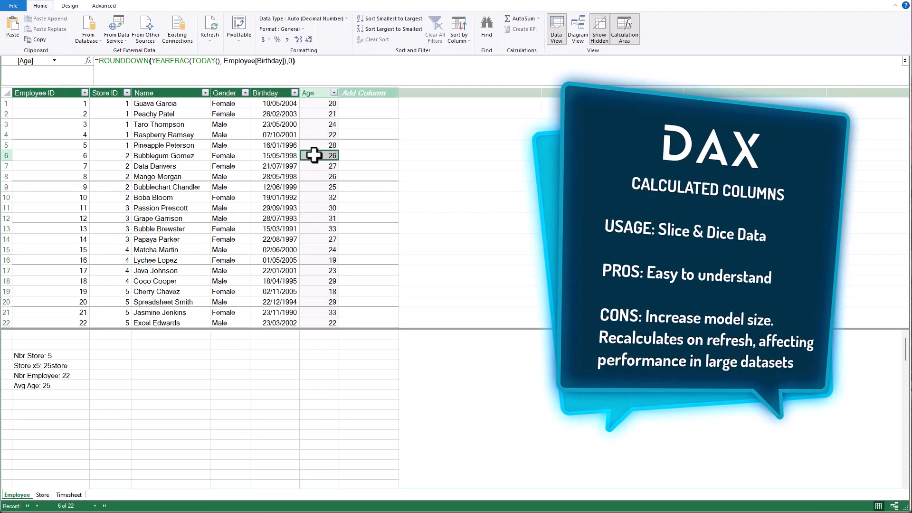
mouse_move(314, 131)
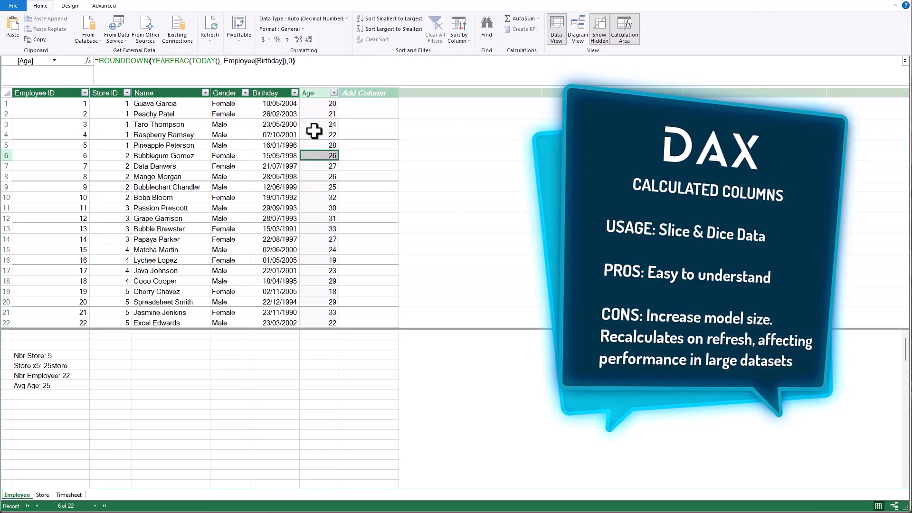
click(319, 145)
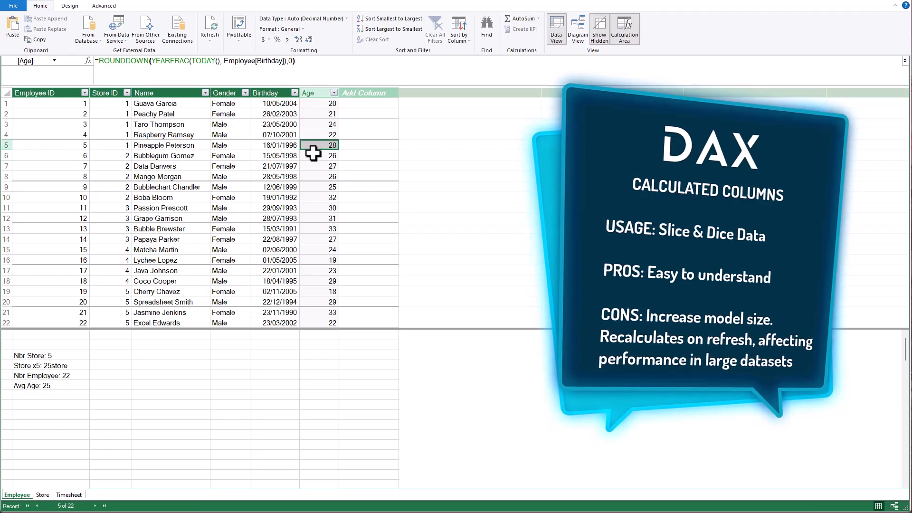
click(319, 155)
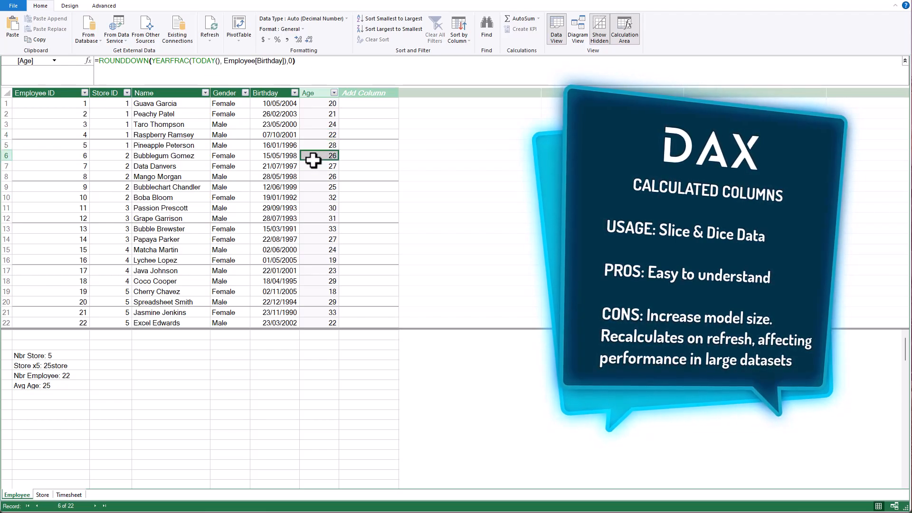
mouse_move(400, 194)
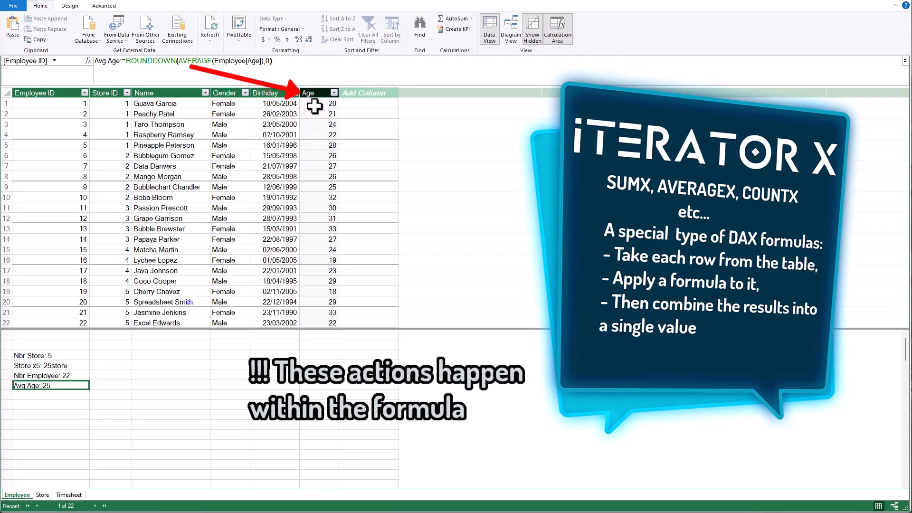
click(318, 103)
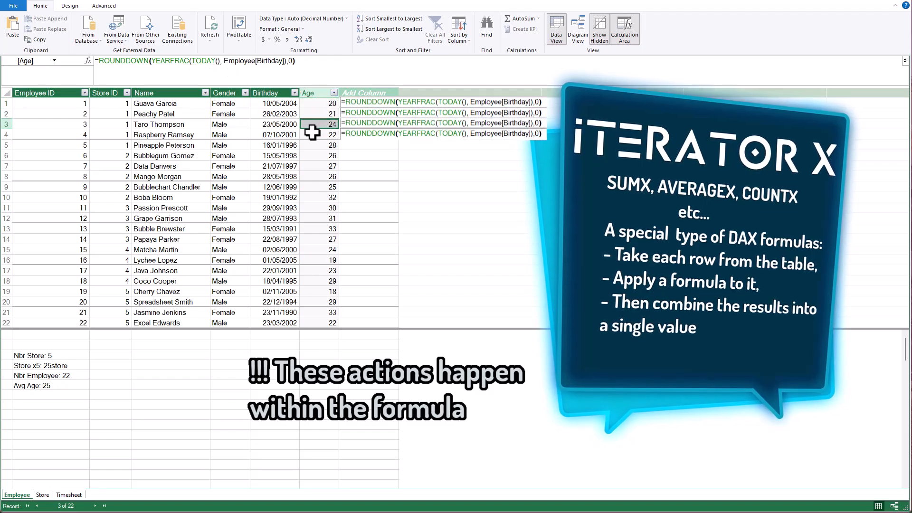
click(319, 134)
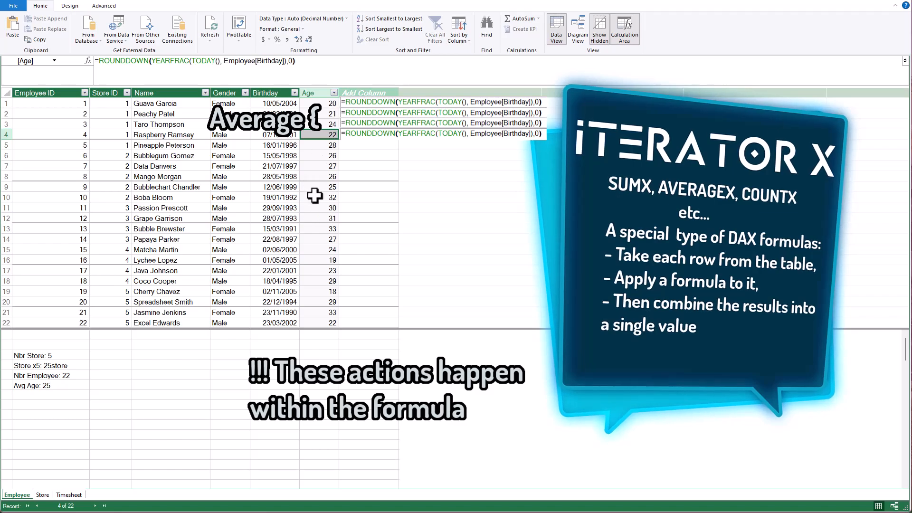
click(32, 386)
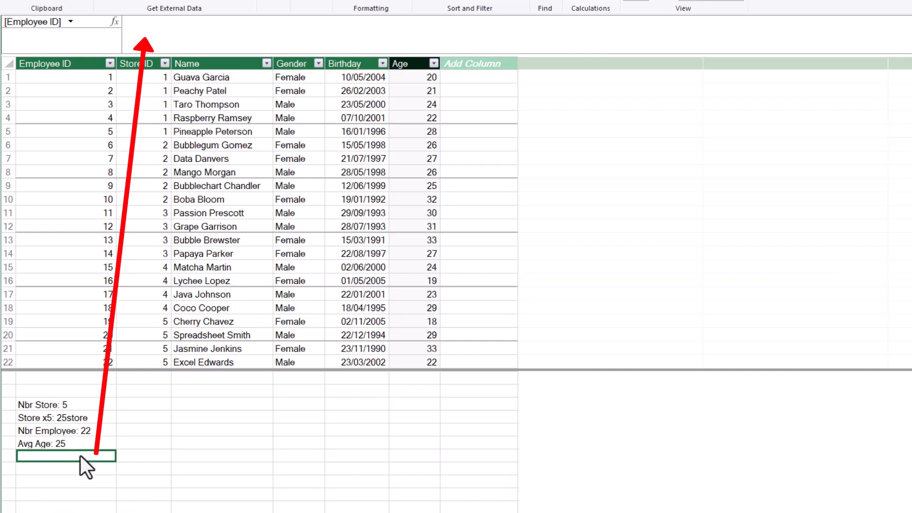
Step: Enter AvgX Age:=ROUNDDOWN(AVERAGEX(Employee, Employee[Age]),0) in the calculation area
text(A)
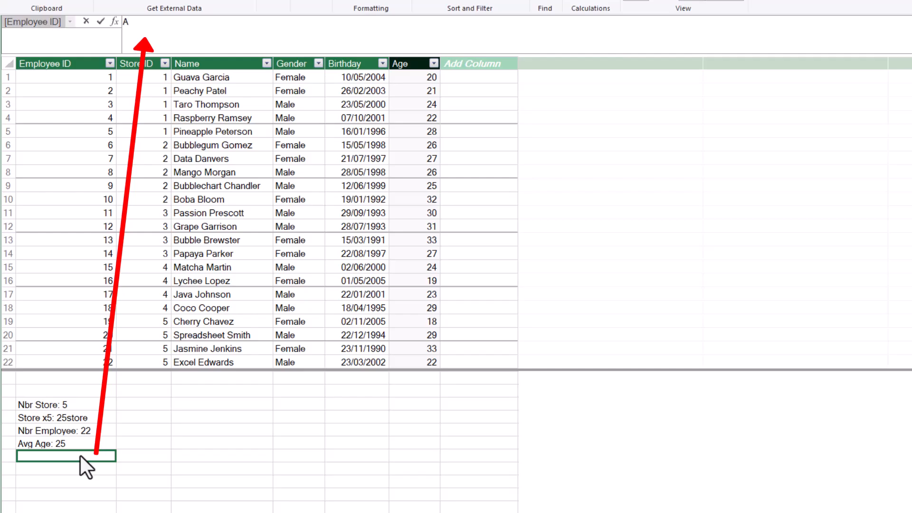
text(vgX Age :)
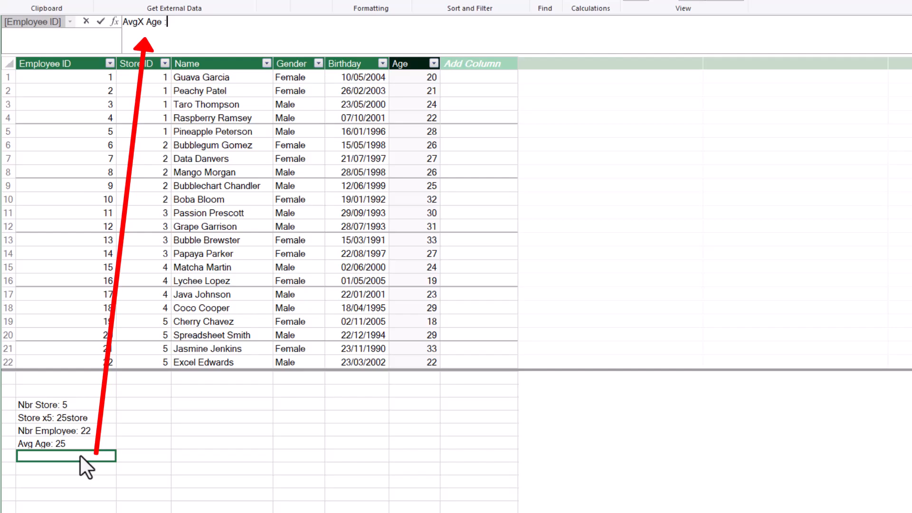
text(=)
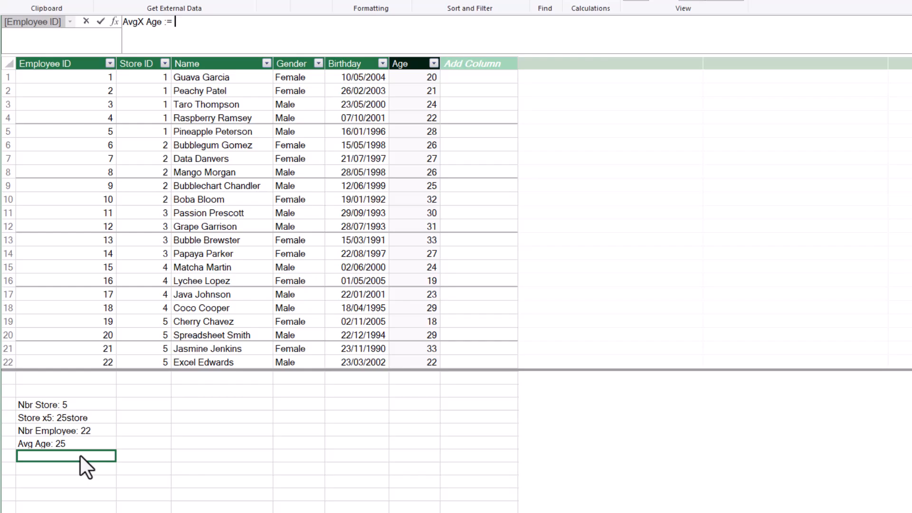
text(ave)
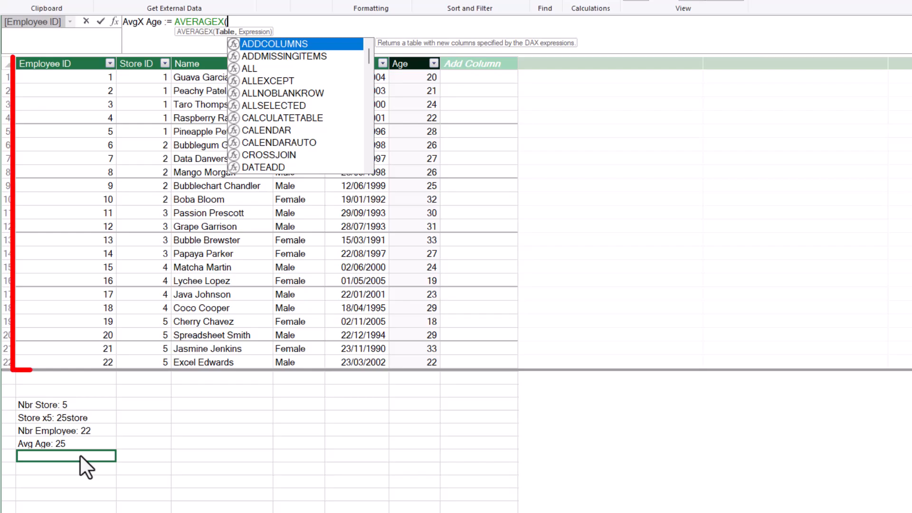
text(ee, Employee[Age]))
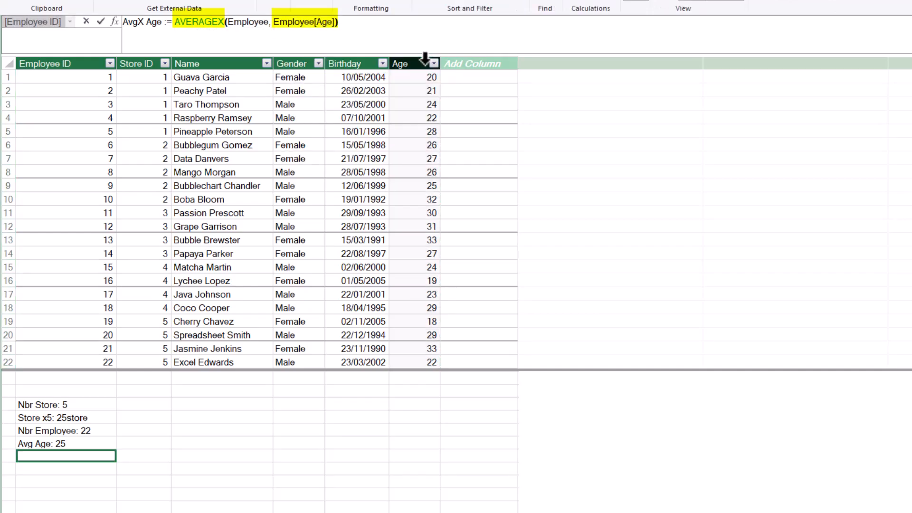
text(ro)
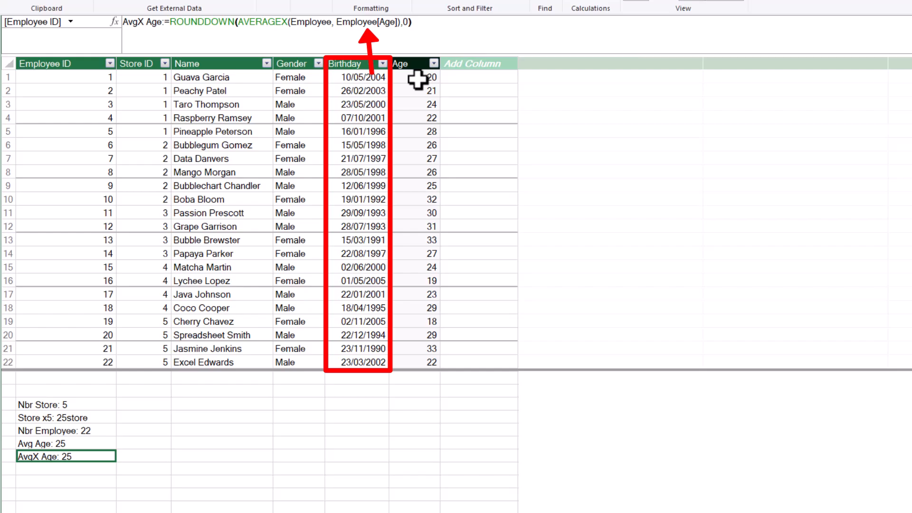
Step: Replace Employee[Age] in AvgX Age with ROUNDDOWN(YEARFRAC(TODAY(), Employee[Birthday]),0)
click(414, 77)
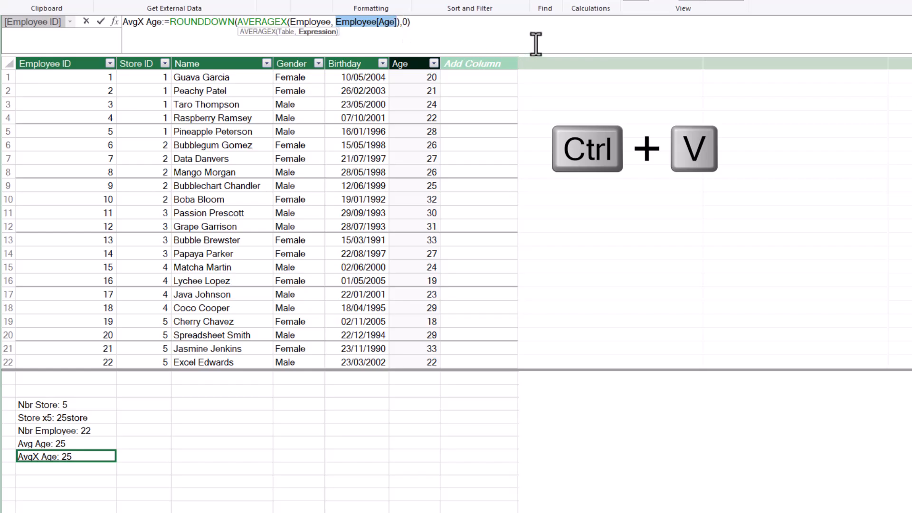
key(ctrl+v)
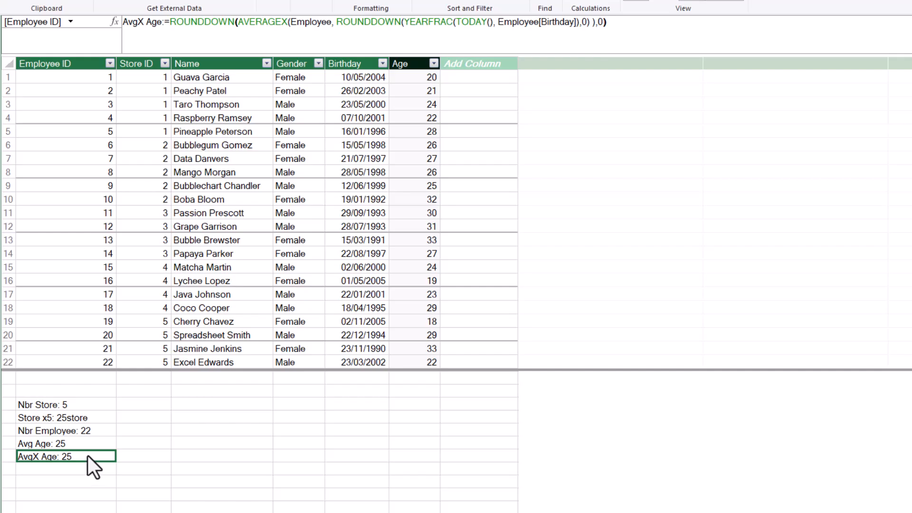
click(66, 443)
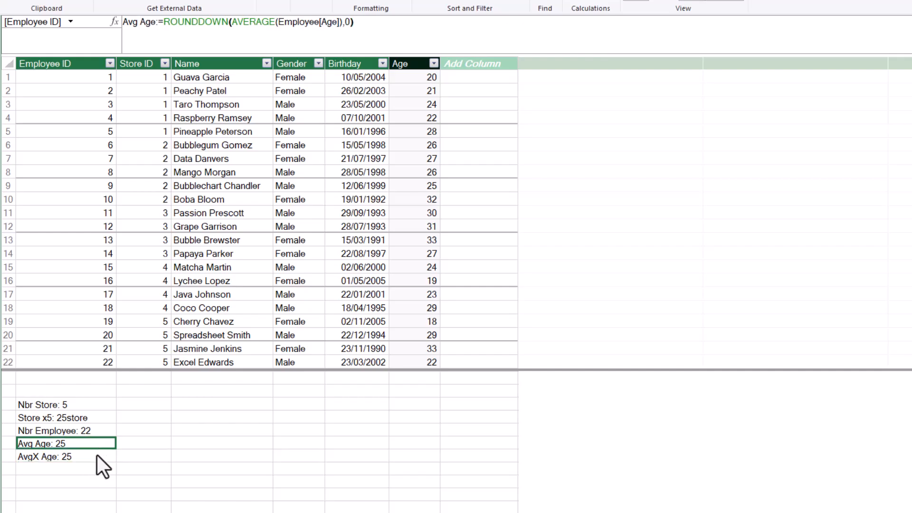
click(65, 457)
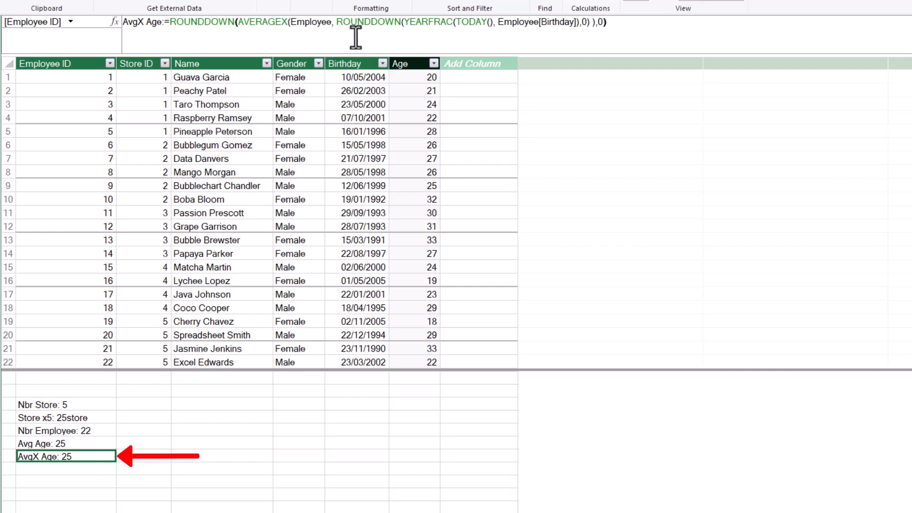
click(334, 22)
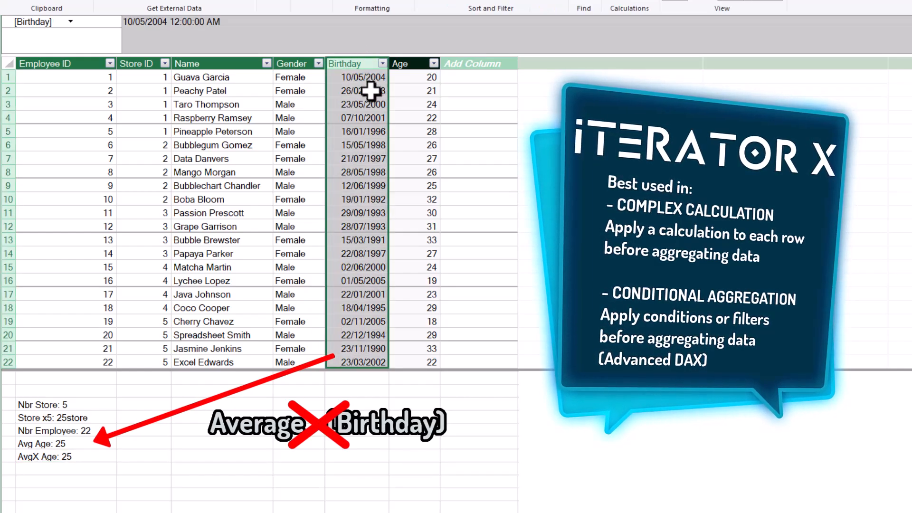
mouse_move(367, 200)
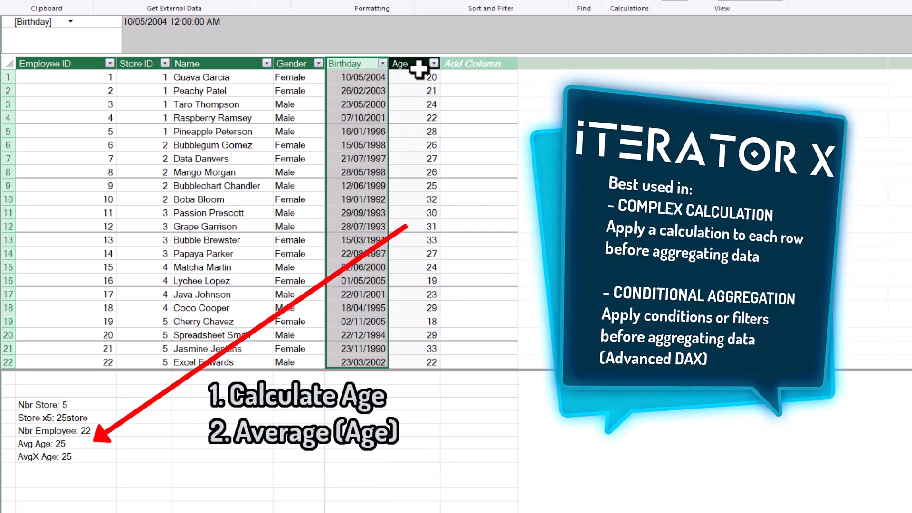
click(399, 63)
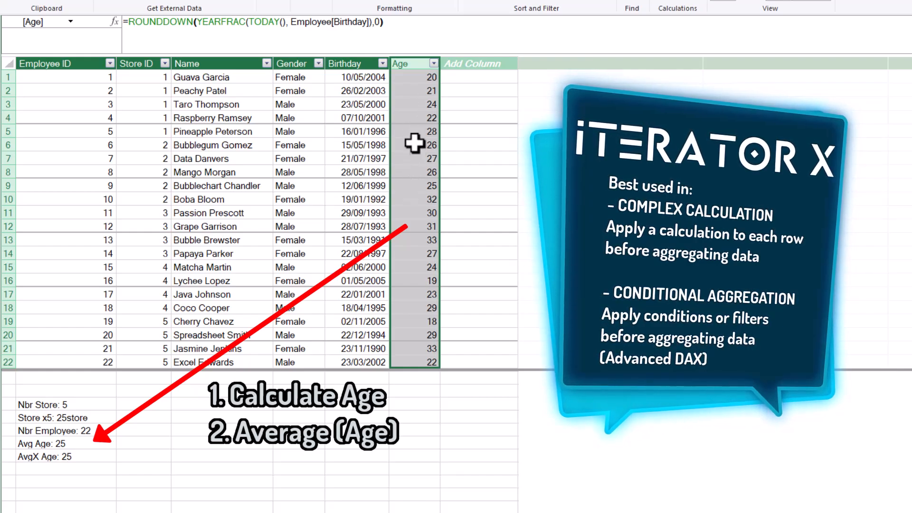
click(41, 443)
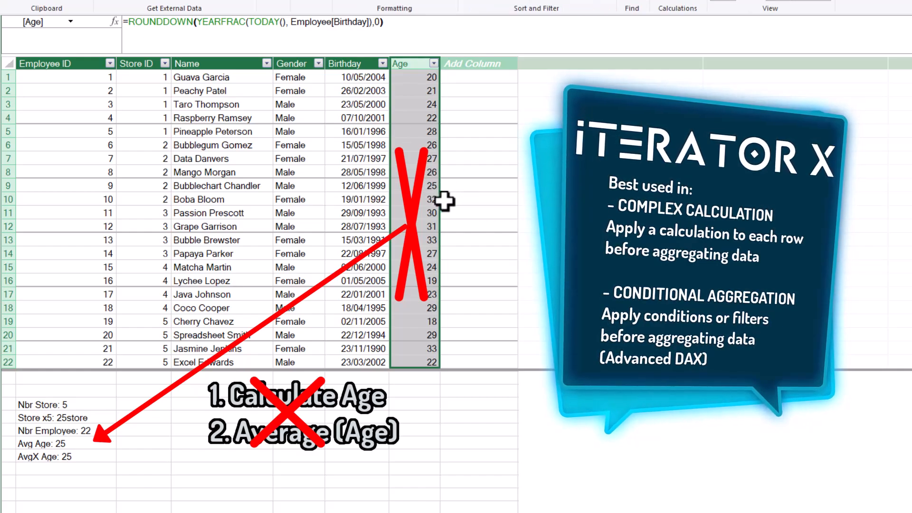
click(44, 456)
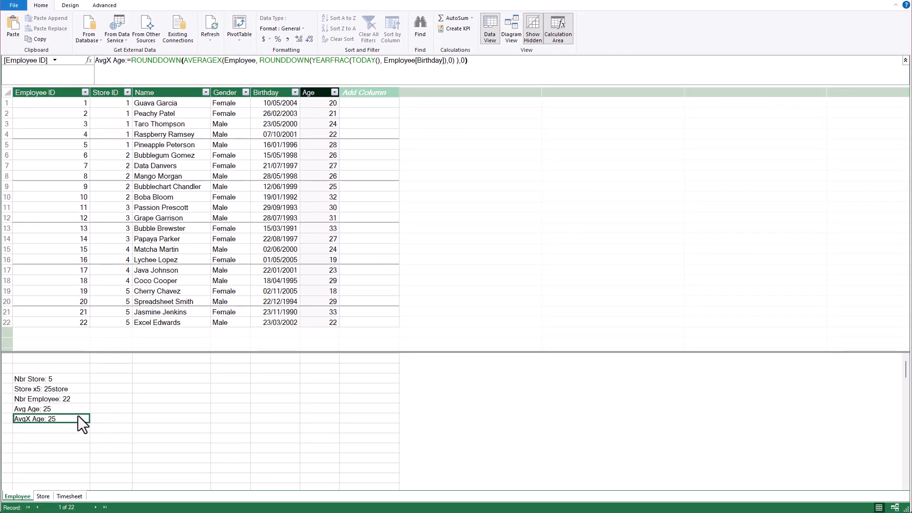
mouse_move(371, 370)
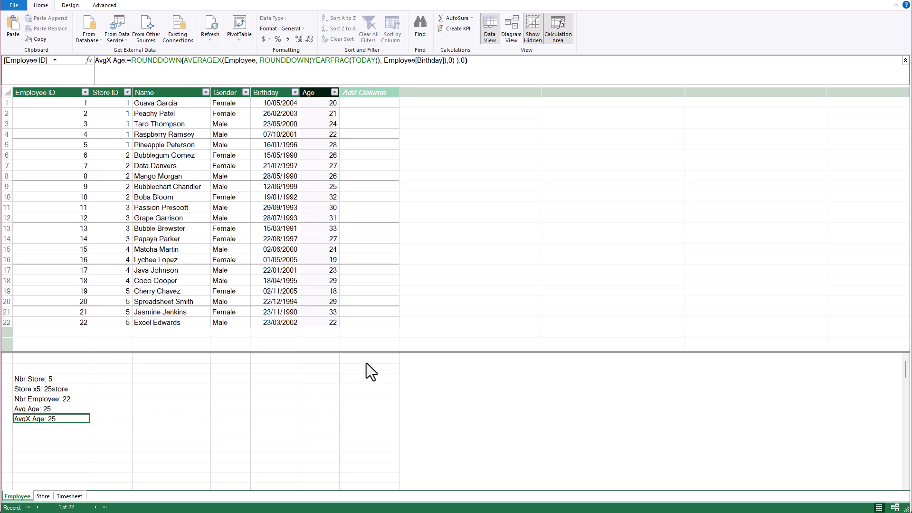
mouse_move(901, 10)
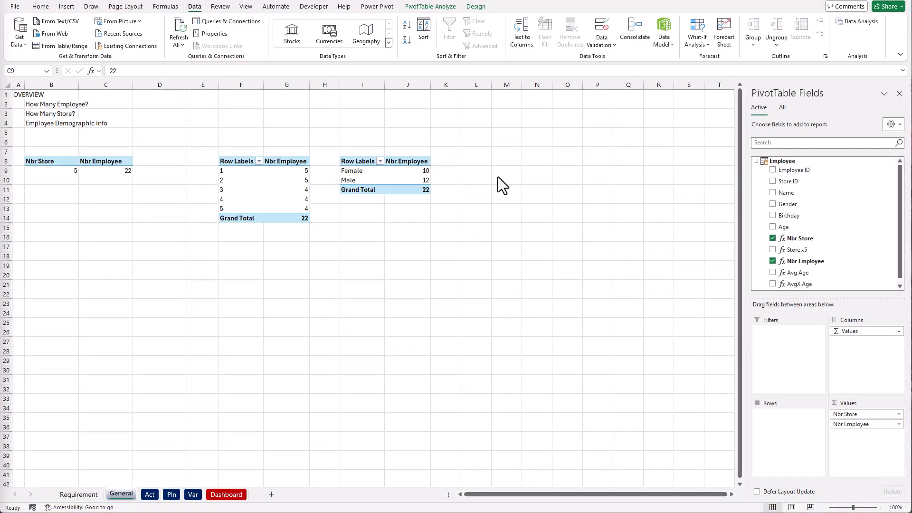
mouse_move(718, 247)
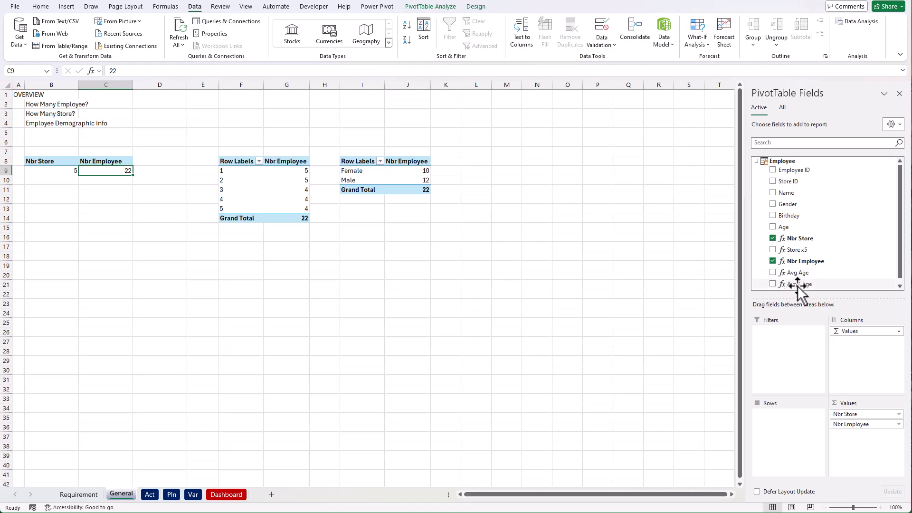
Step: Tick AvgX Age in the PivotTable Fields pane for the first pivot table
click(773, 284)
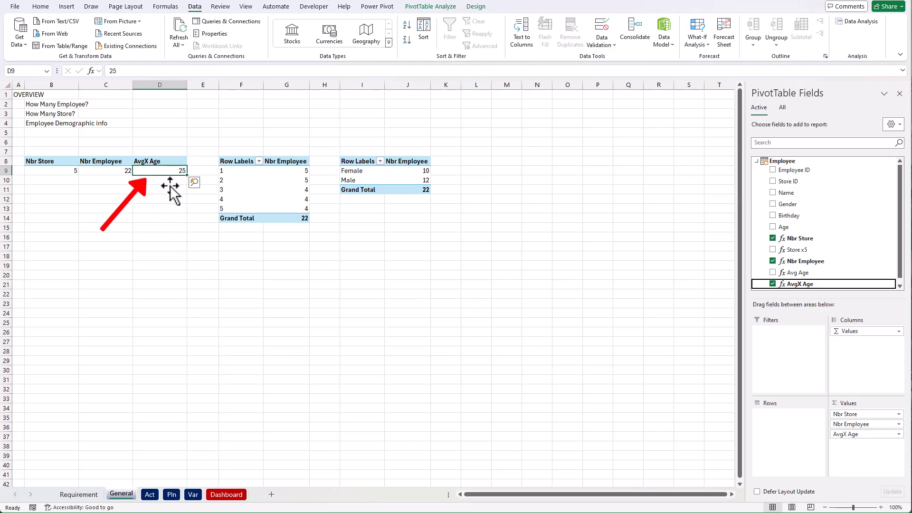
mouse_move(168, 189)
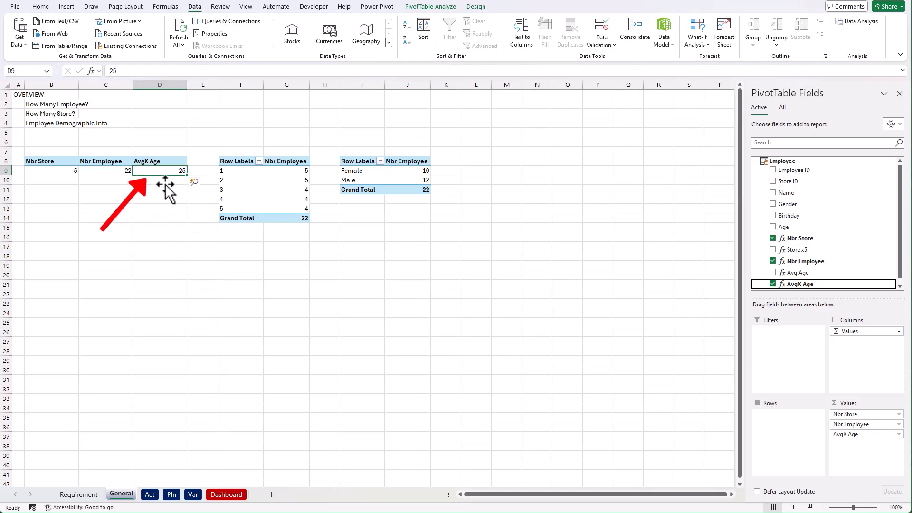
mouse_move(334, 218)
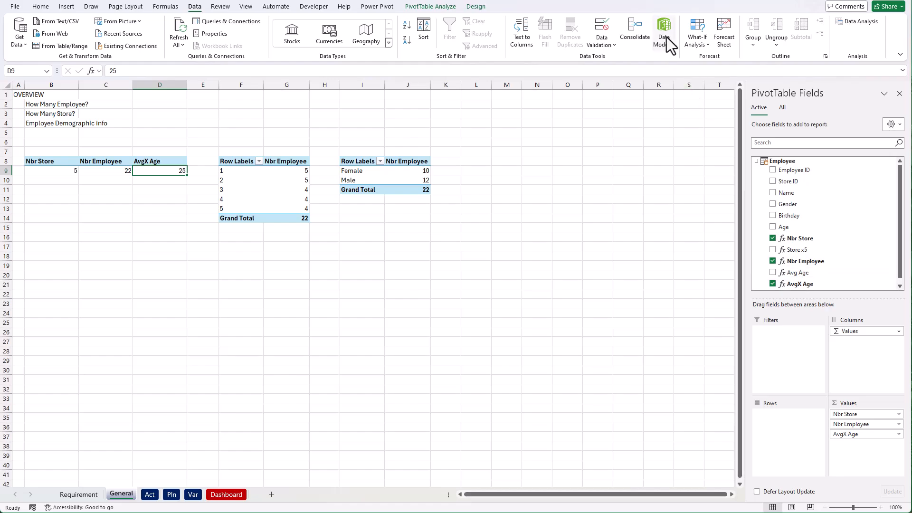
Step: Reopen the data model and mark Store x5 and Avg Age as Hide from Client Tools
click(664, 30)
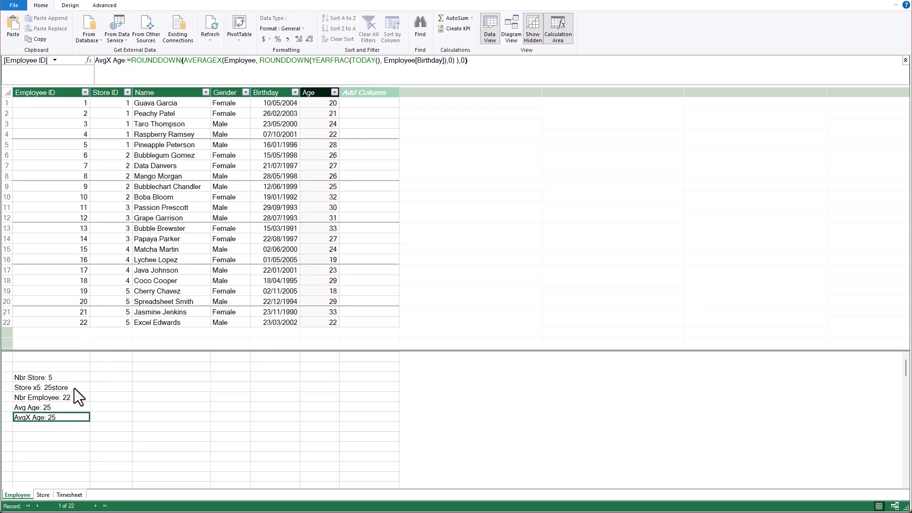
right_click(41, 388)
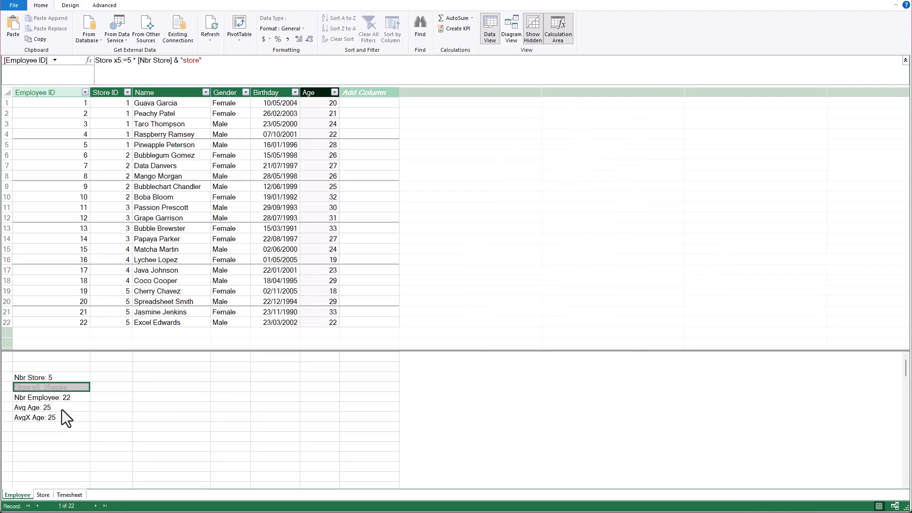
click(32, 407)
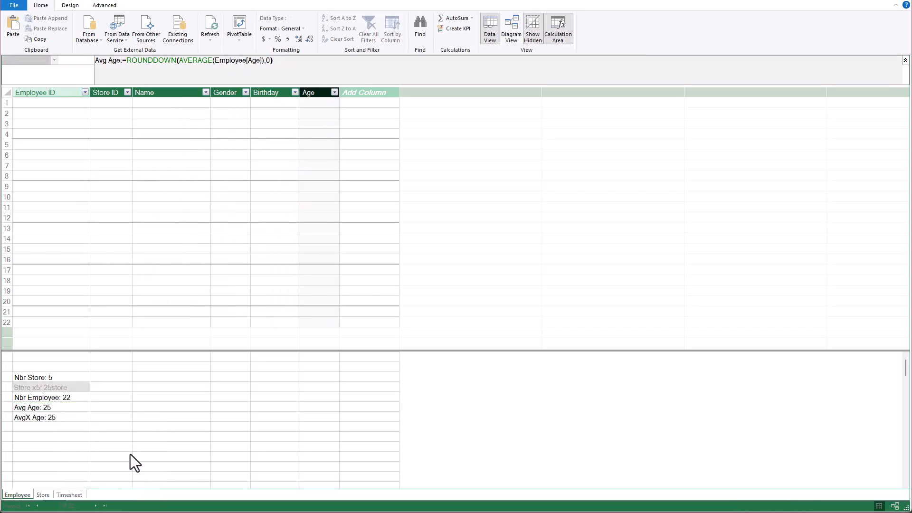
click(49, 408)
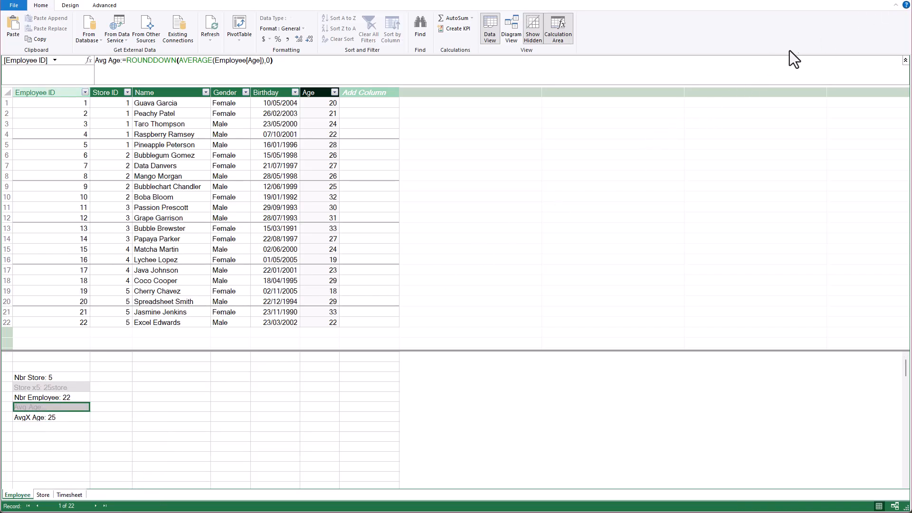